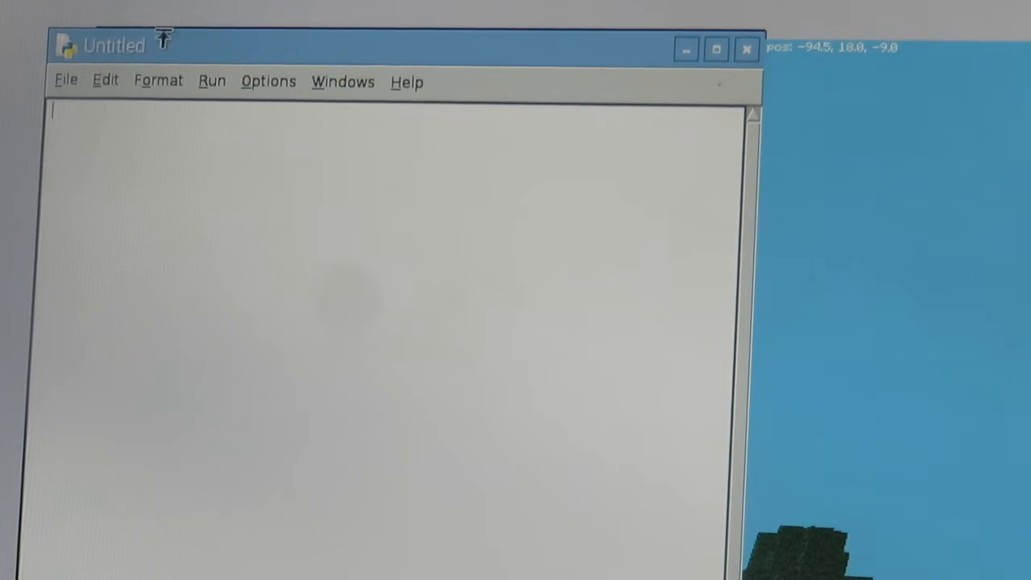
# - Save the new script as CoffeechugTeleportationTour.py in /home/pi/Desktop/RPiMC via Save As
pyautogui.click(65, 81)
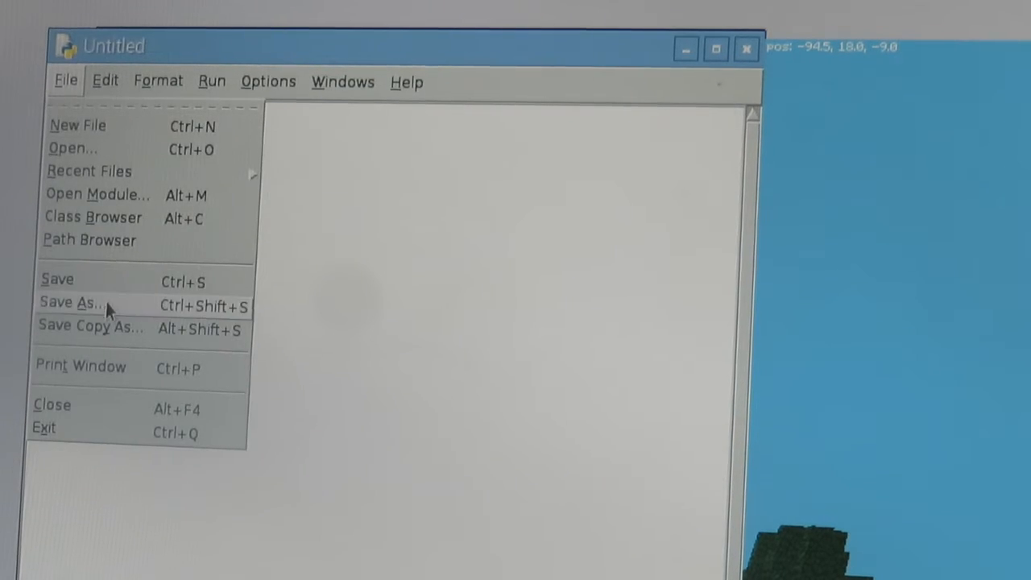
pyautogui.click(75, 303)
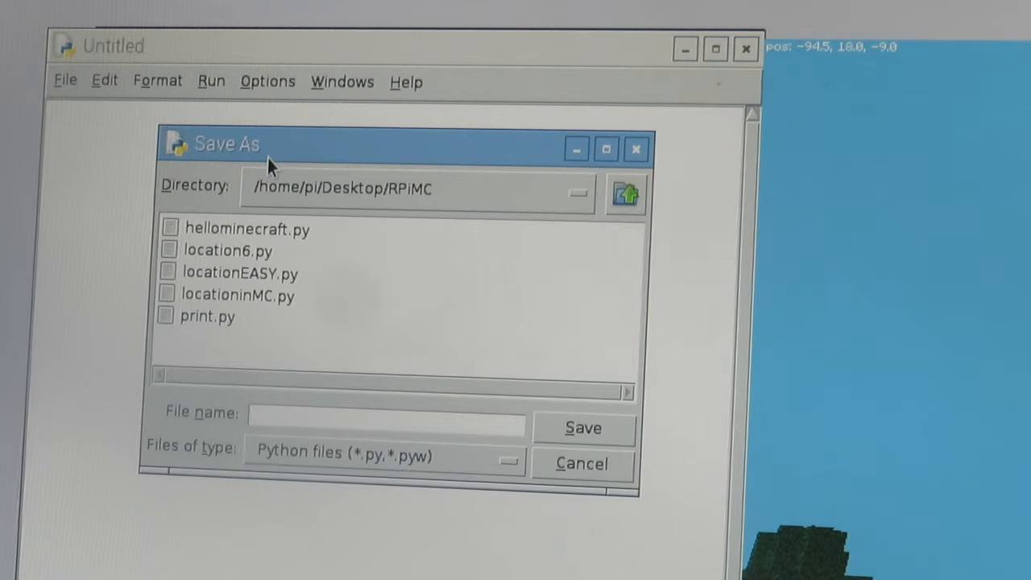
pyautogui.write('Coff')
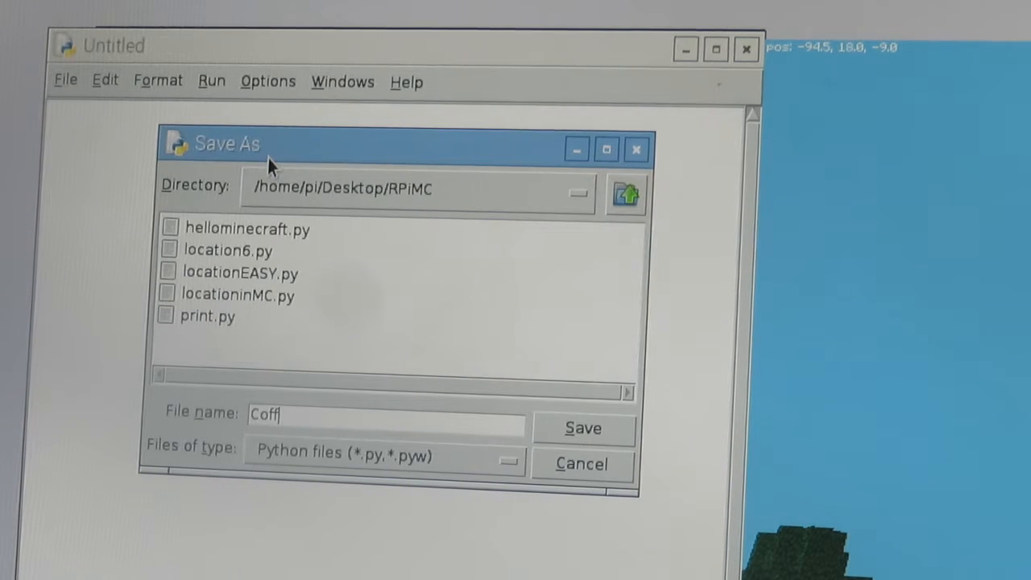
pyautogui.write('eechugT')
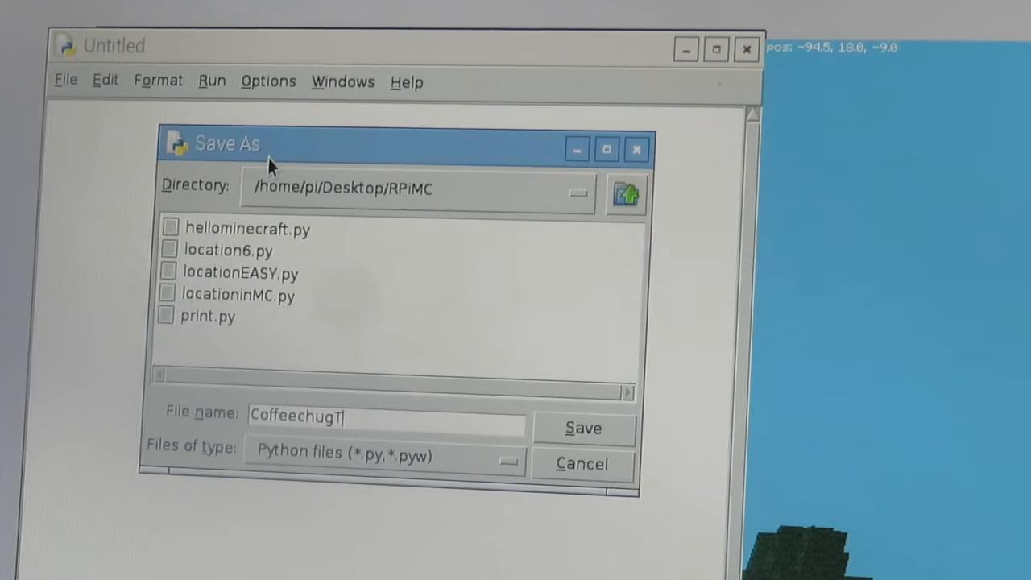
pyautogui.write('eleportation')
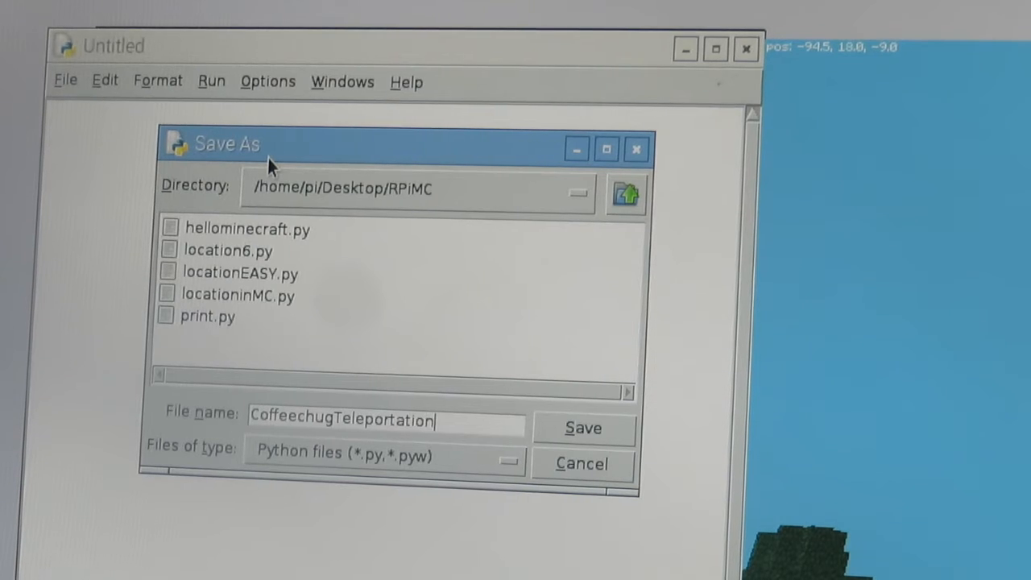
pyautogui.write('Tour')
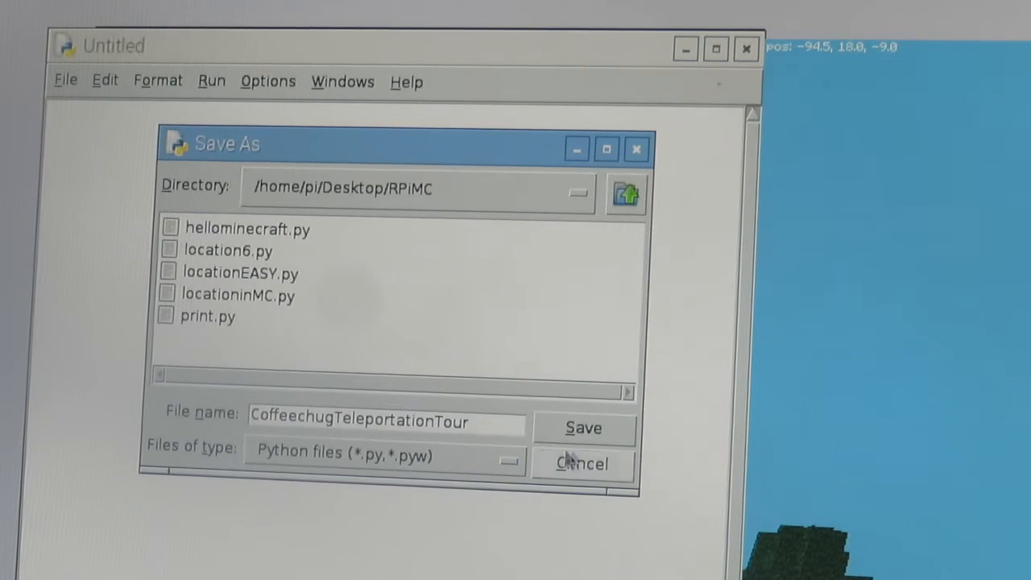
pyautogui.click(583, 429)
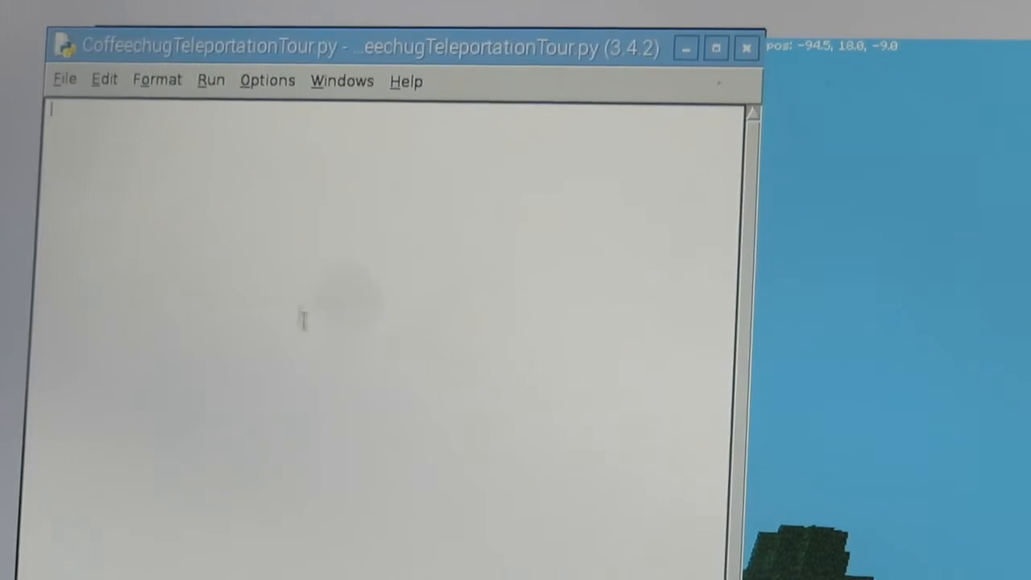
pyautogui.moveTo(250, 274)
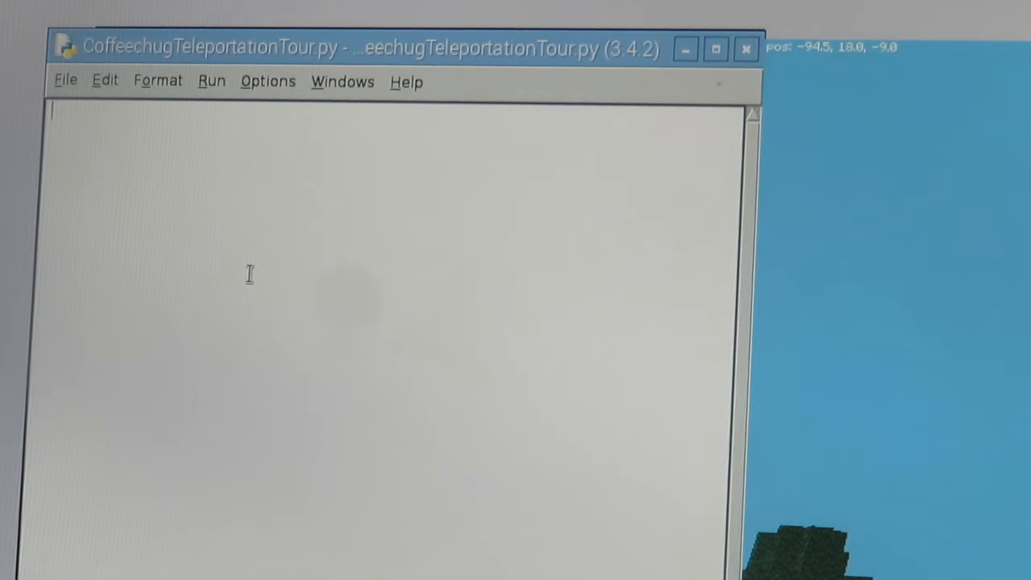
# - Begin the first line of the script with a # comment marker
pyautogui.write('#')
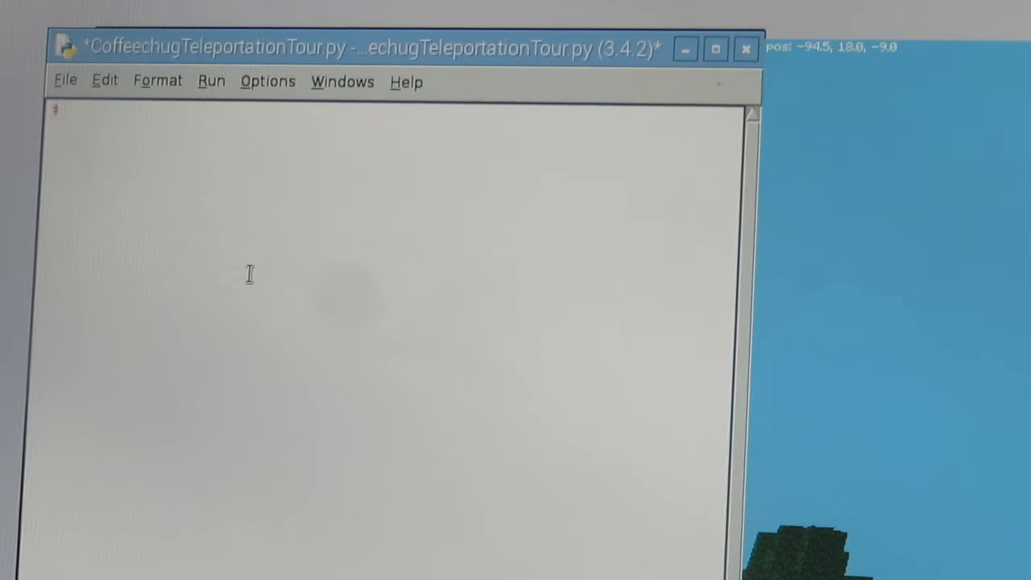
# - Write the first comment line '# Connect to Minecraft'
pyautogui.write('# Conne')
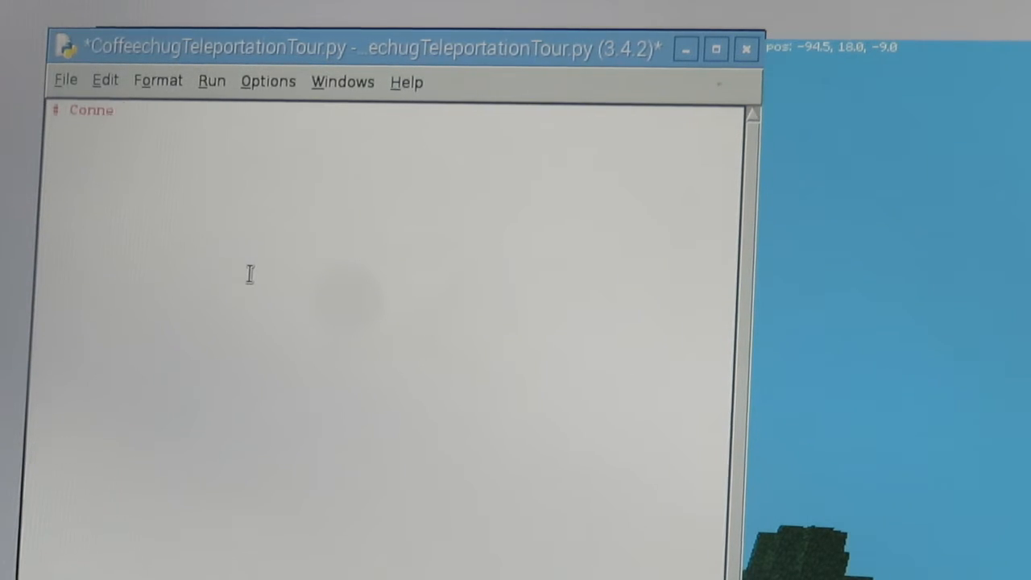
pyautogui.write('ct to Mine')
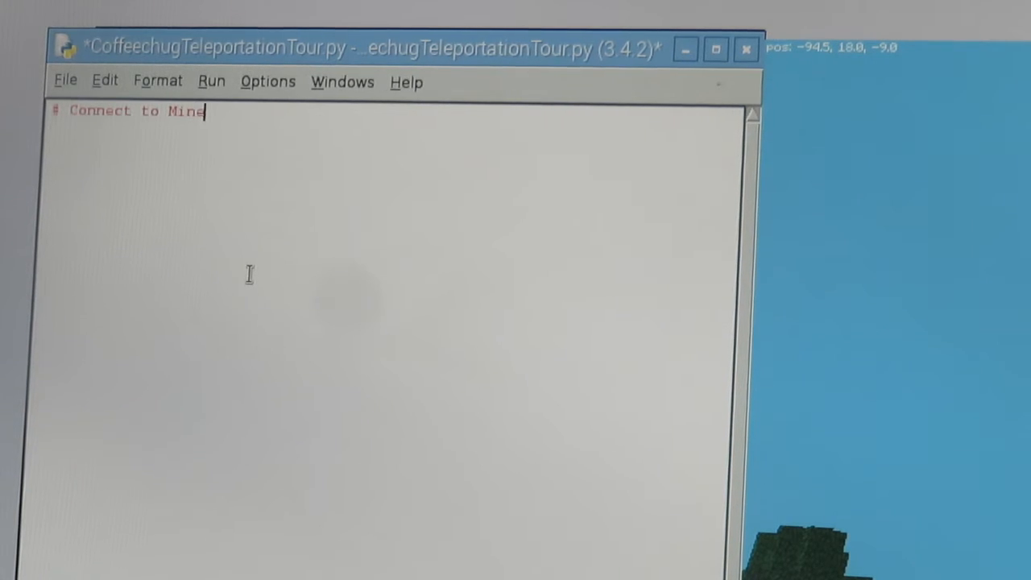
pyautogui.write('craft')
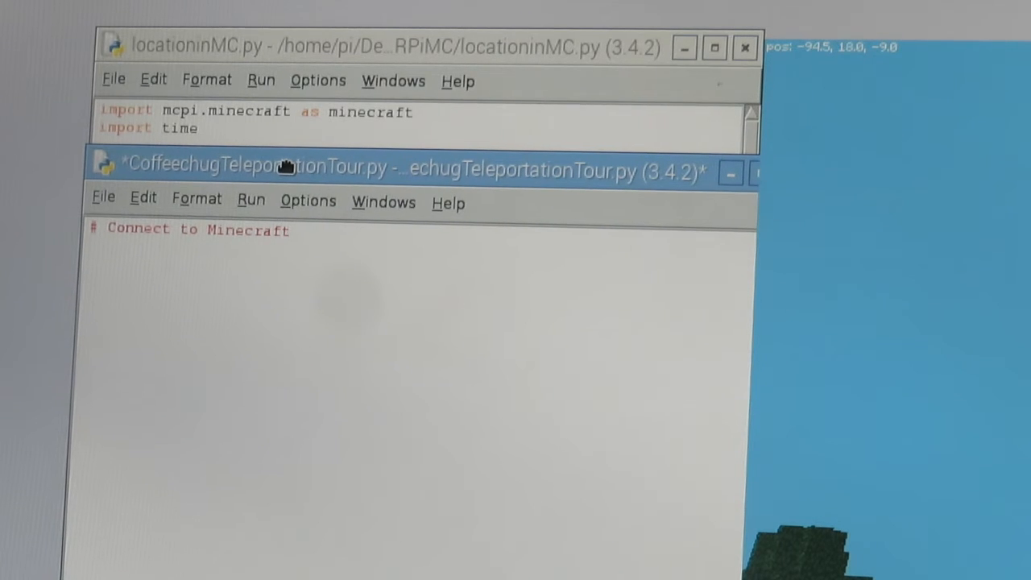
# - Add 'import mcpi.minecraft as minecraft' and 'mc = minecraft.Minecraft.create()'
pyautogui.write('import')
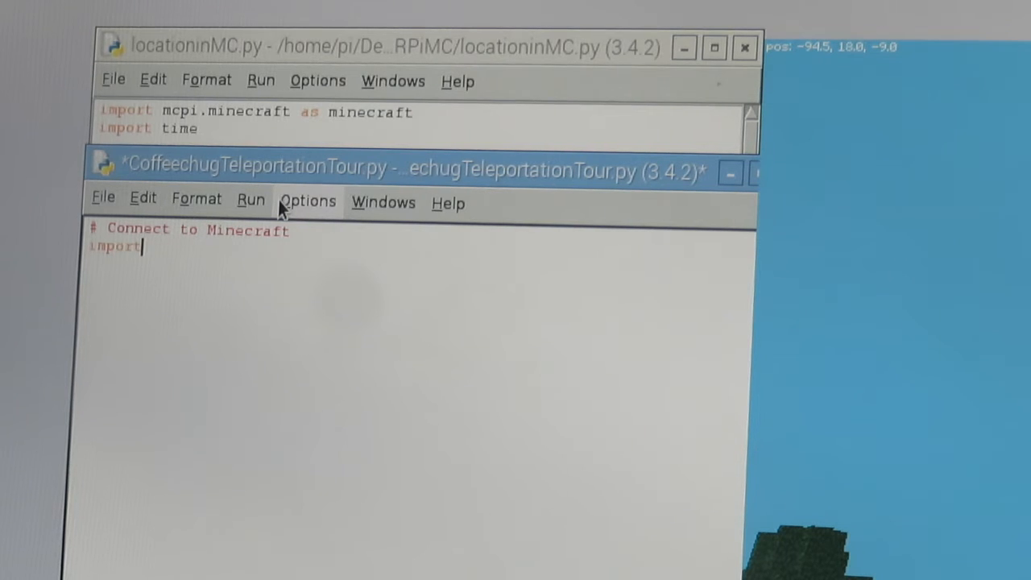
pyautogui.write('mcpi.minecraft as i')
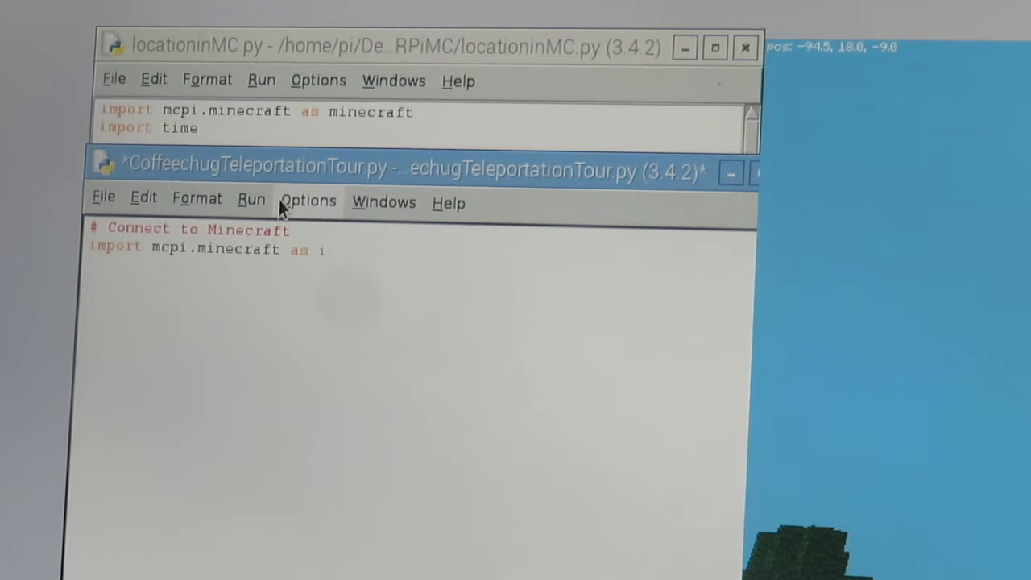
pyautogui.write('minecraft')
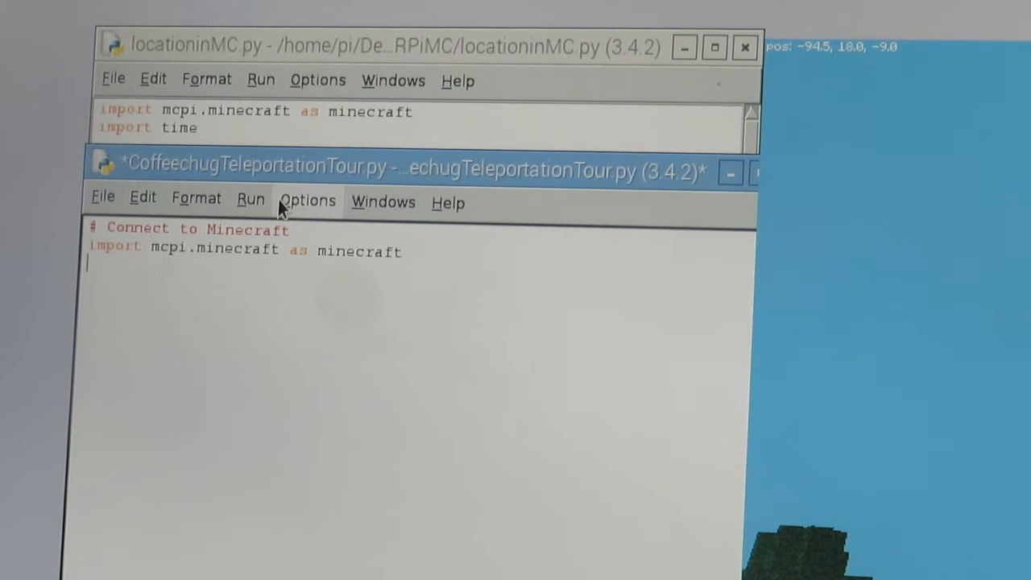
pyautogui.write('mc =')
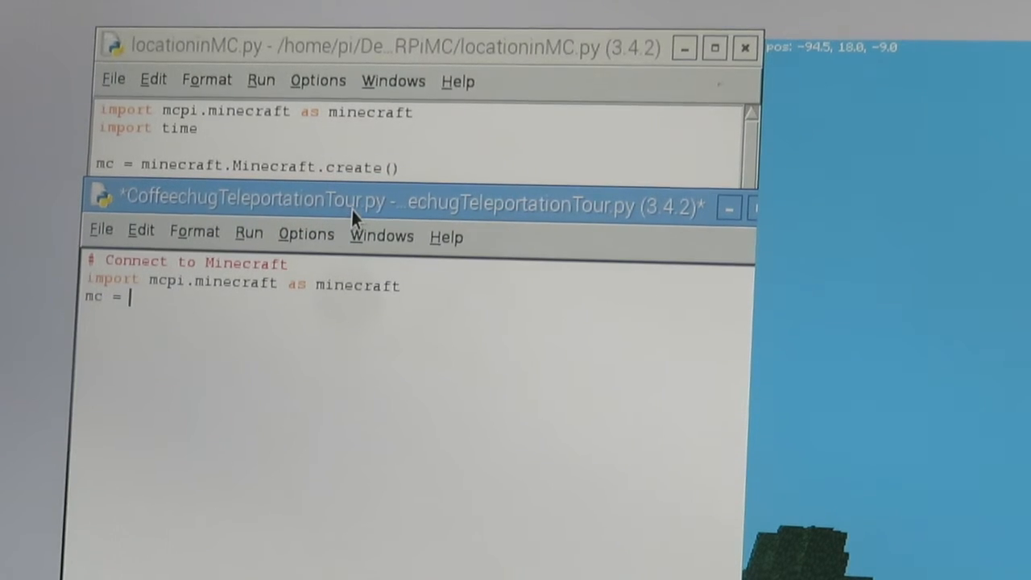
pyautogui.write('minecraft')
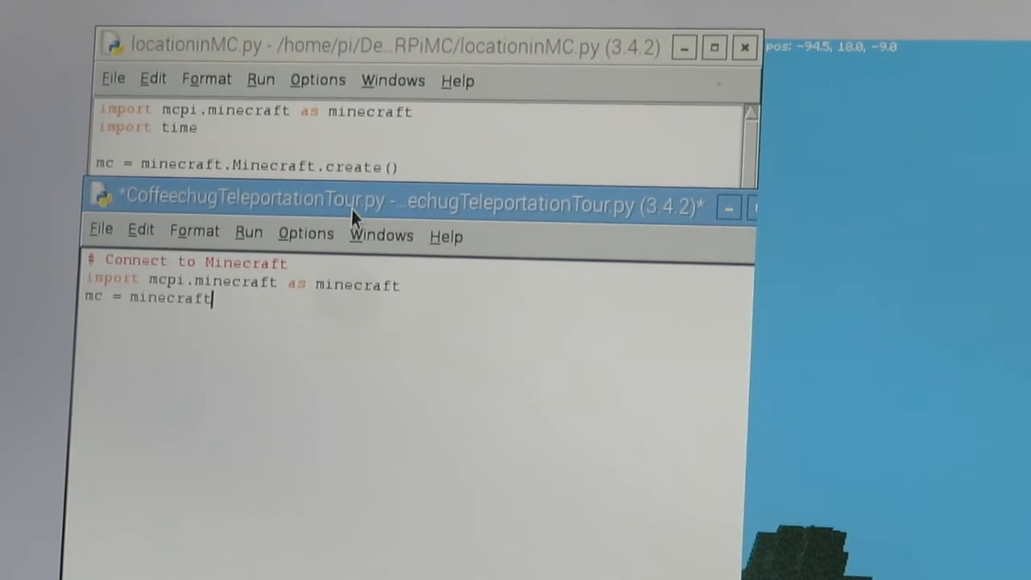
pyautogui.write('.Minecraft.create(')
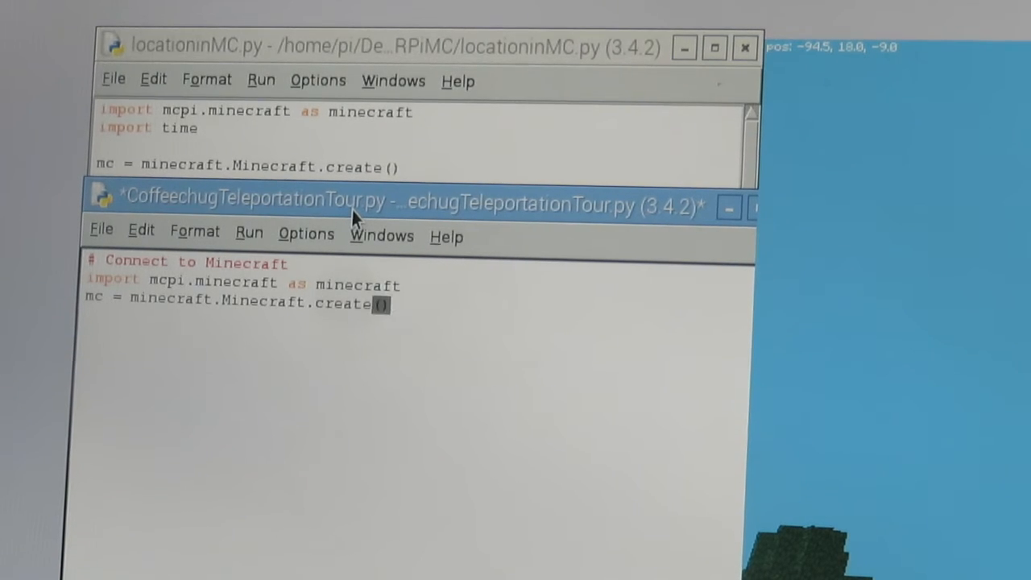
# - Reposition the script window and insert 'import time' on its own line
pyautogui.moveTo(354, 203); pyautogui.dragTo(447, 170)
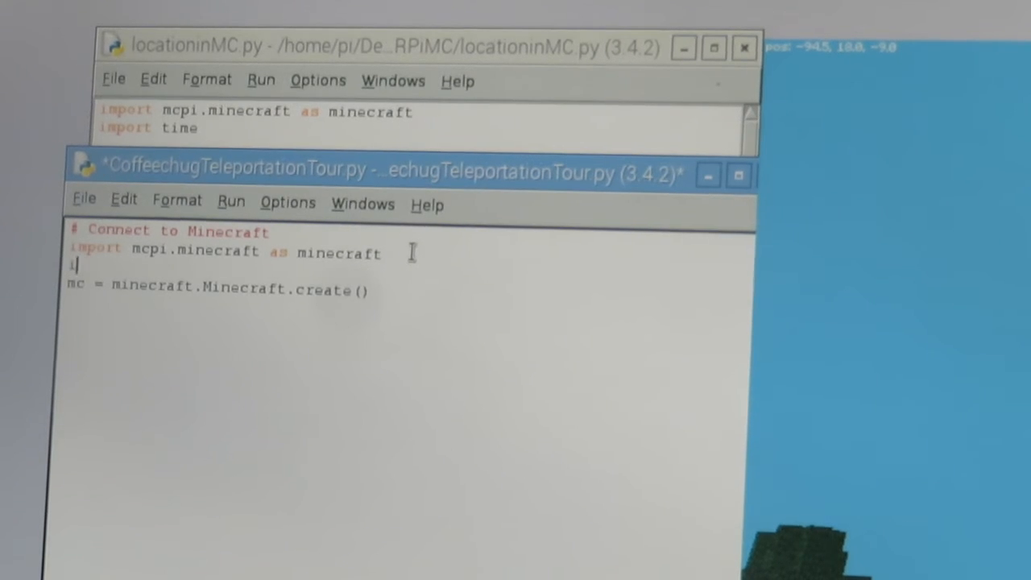
pyautogui.write('import time')
pyautogui.write('#')
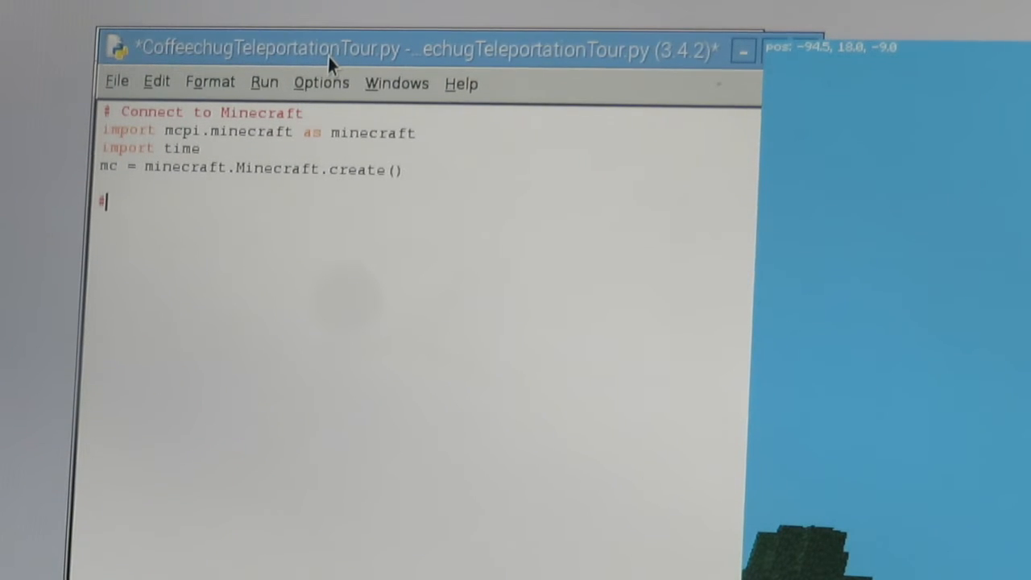
# - Write '# Set x,y,z variables' followed by x = 100, y = 10, z = 50, and start a new comment
pyautogui.write('Set')
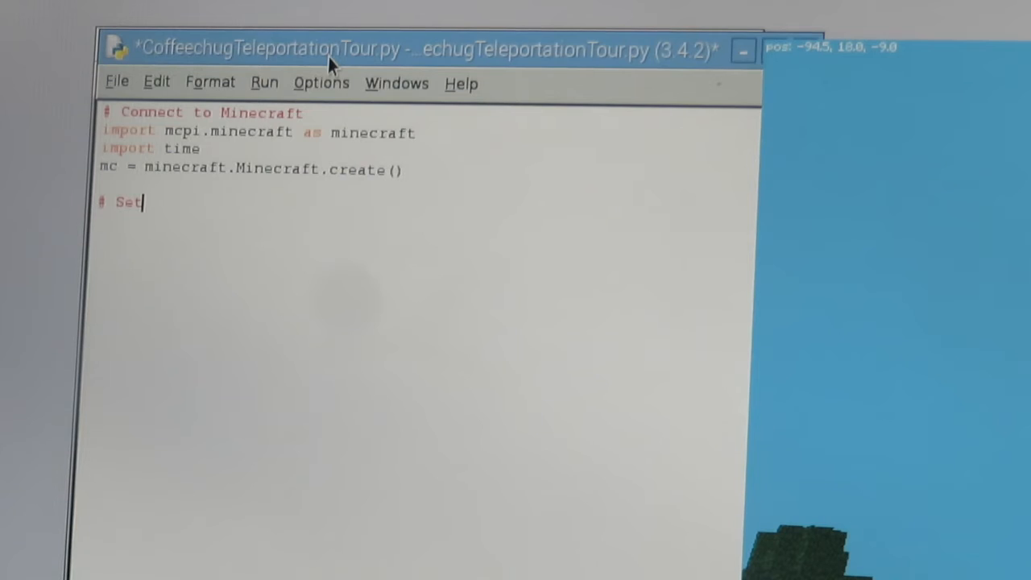
pyautogui.write('x,y.z variables')
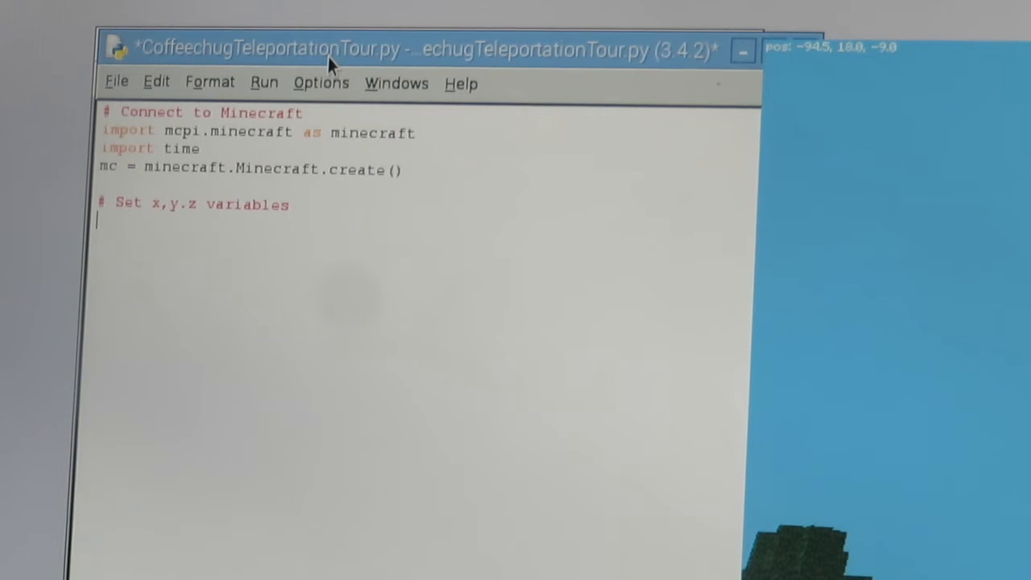
pyautogui.write('x =')
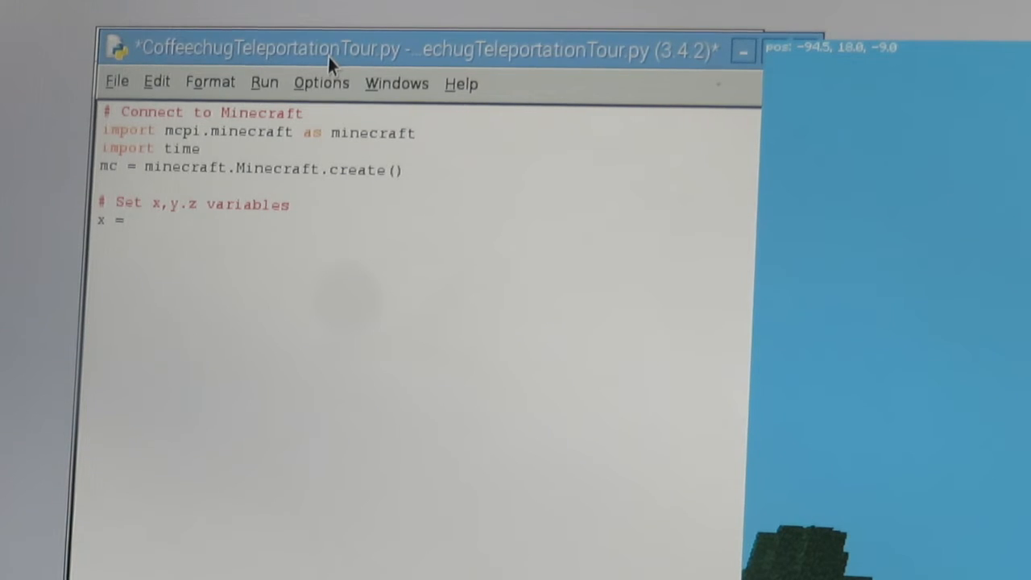
pyautogui.write('100')
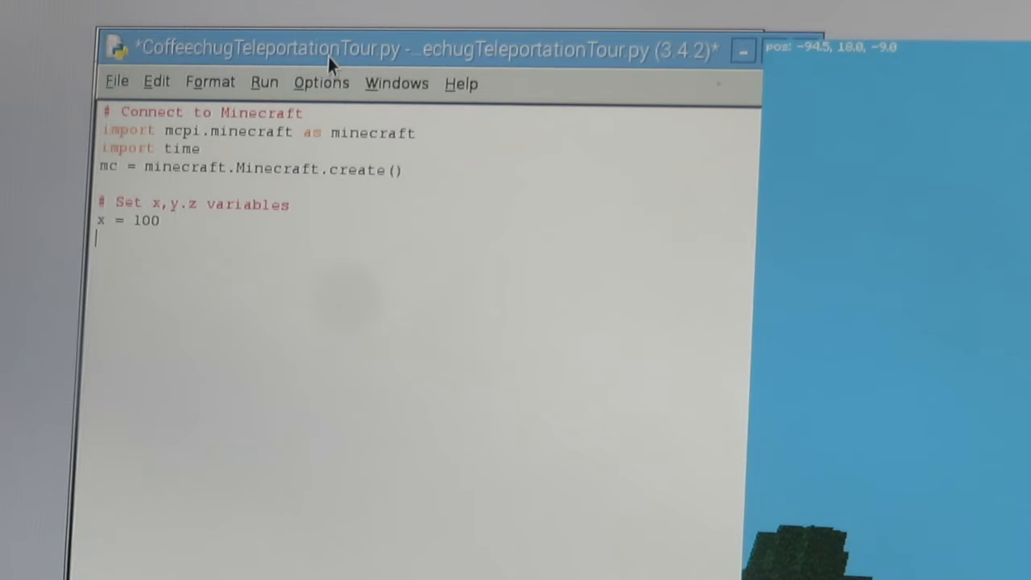
pyautogui.write('y = 10')
pyautogui.click(426, 256)
pyautogui.write('z')
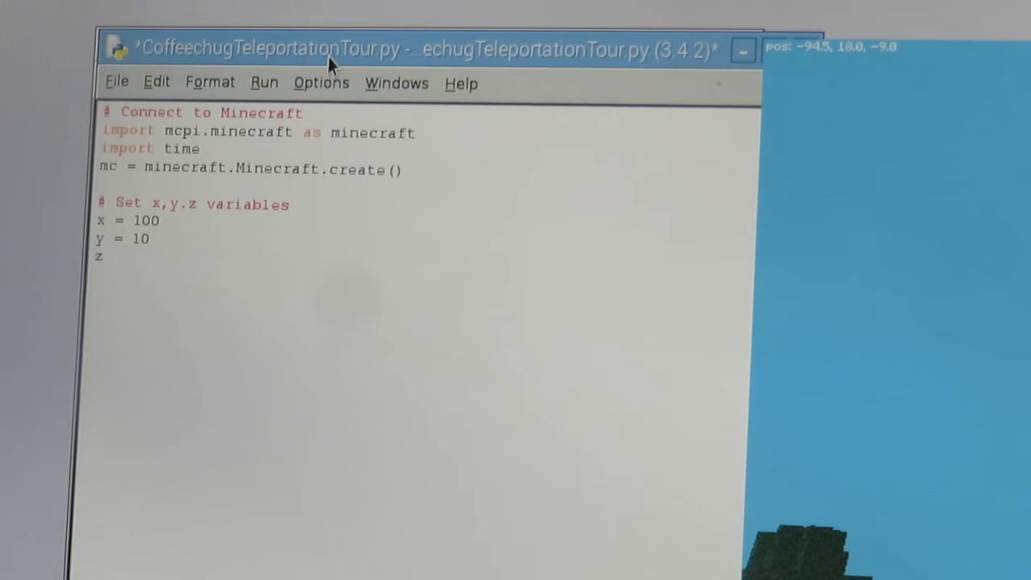
pyautogui.write('= 50')
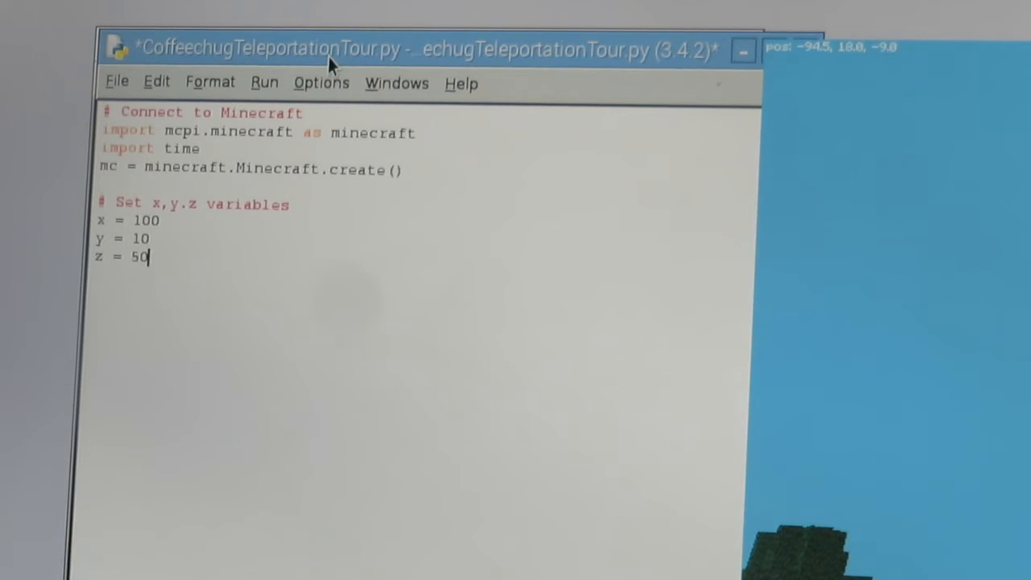
pyautogui.press('enter')
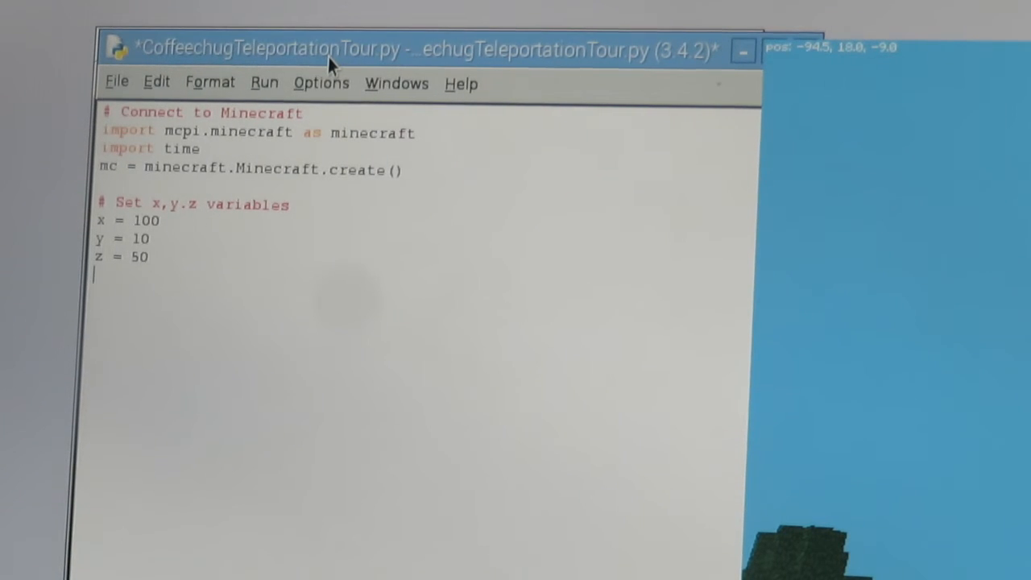
pyautogui.write('#')
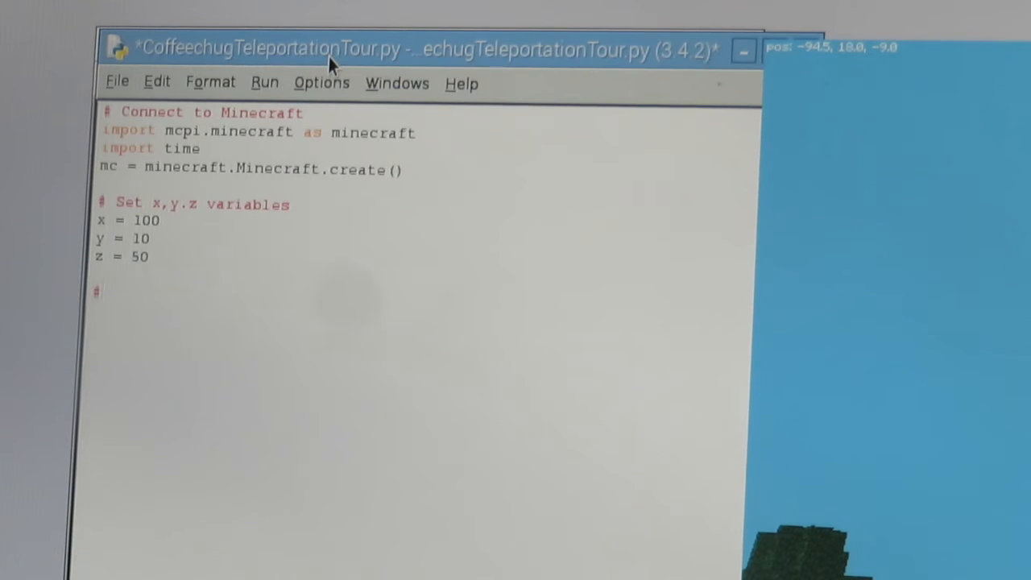
# - Complete the comment "Change the player's position", fixing a typo along the way
pyautogui.write('Change the pl')
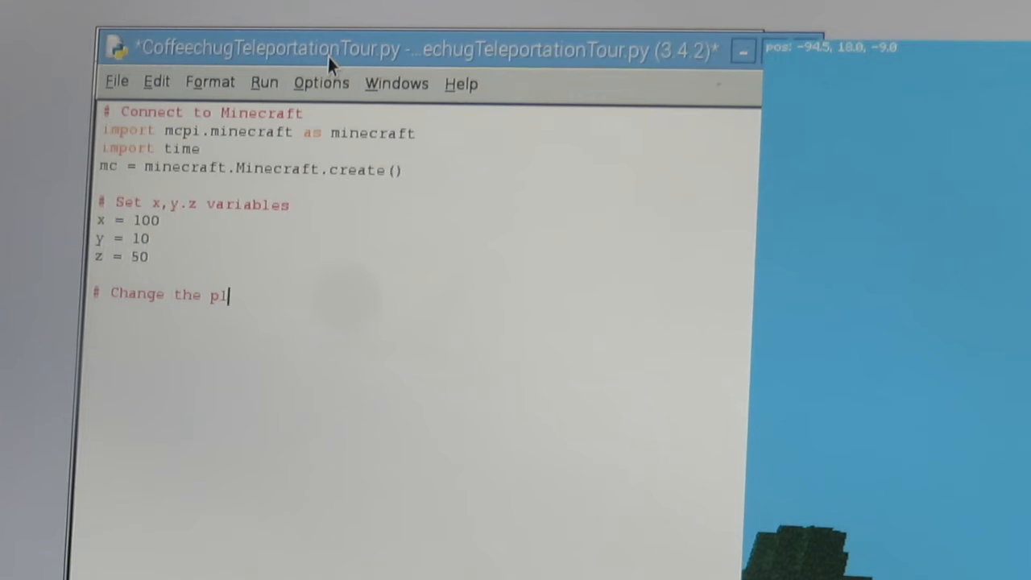
pyautogui.write("ayer's post")
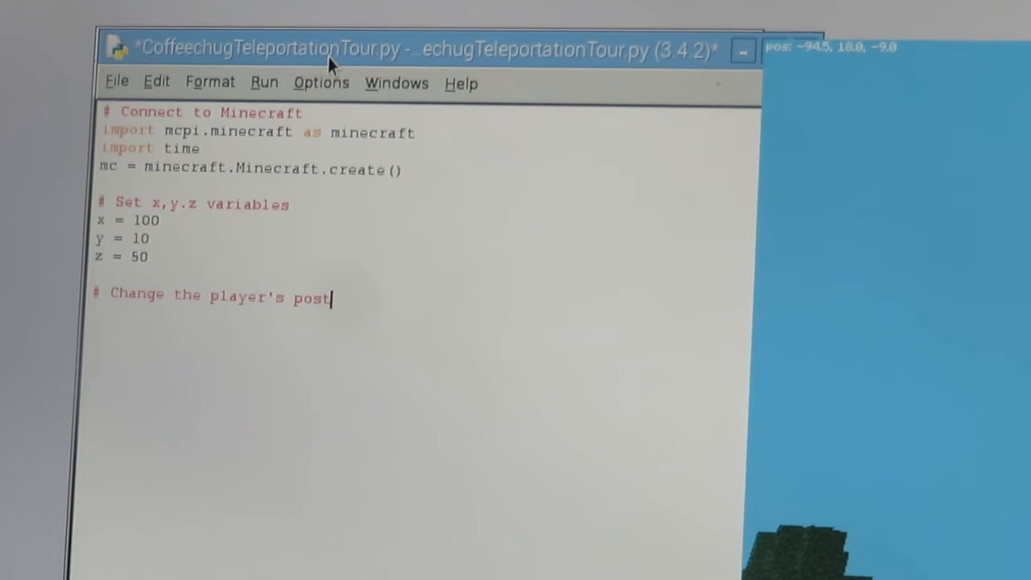
pyautogui.press('BackSpace')
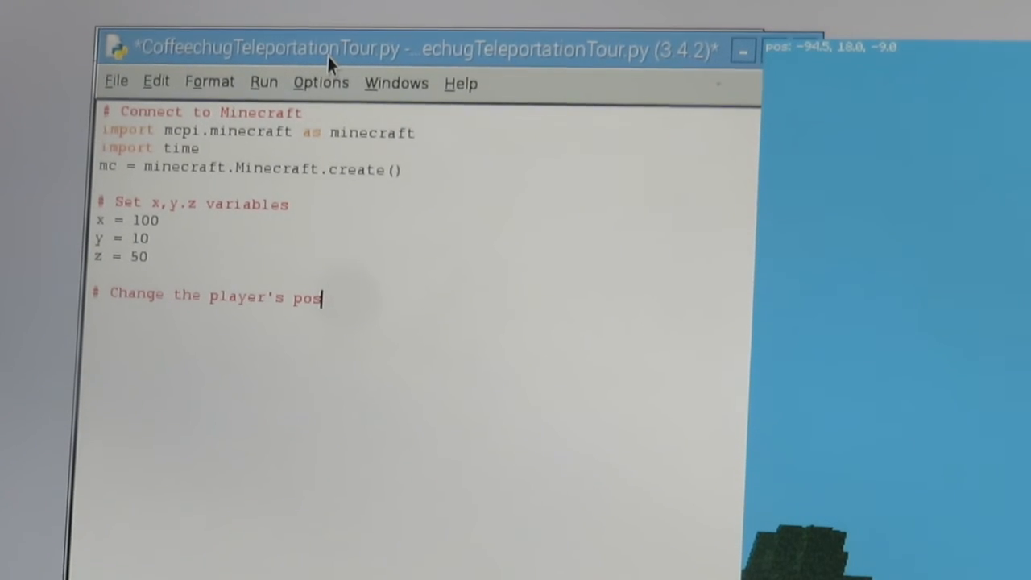
pyautogui.write('ition')
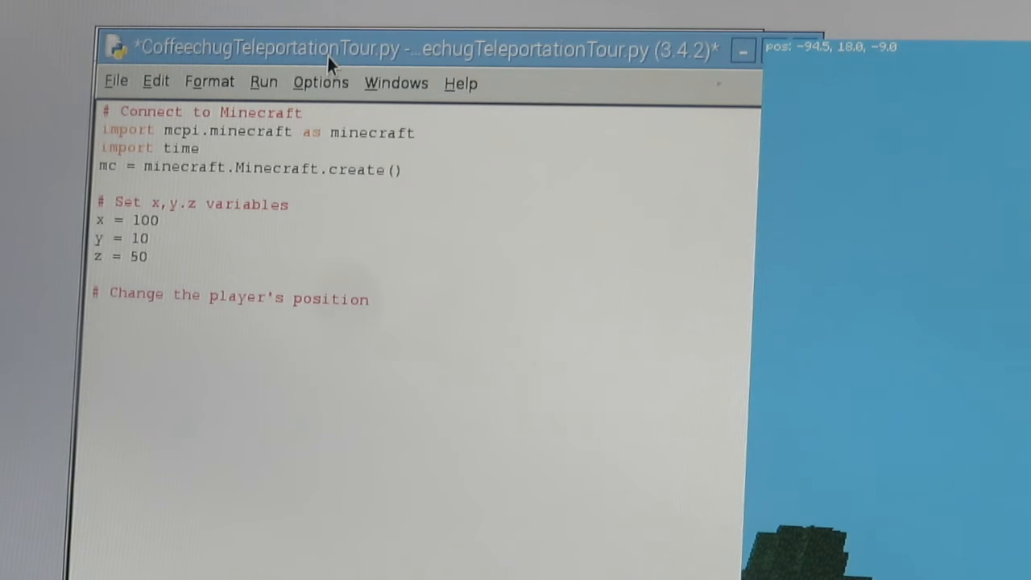
# - Add mc.player.setTilePos(x,y,z) to teleport the player to the coordinates
pyautogui.write('mc.p')
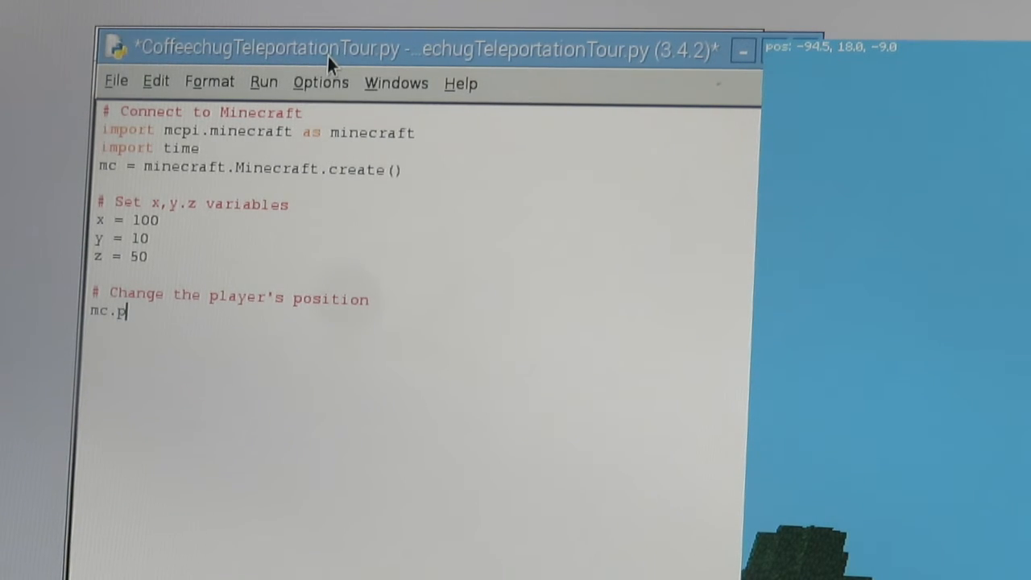
pyautogui.write('layer')
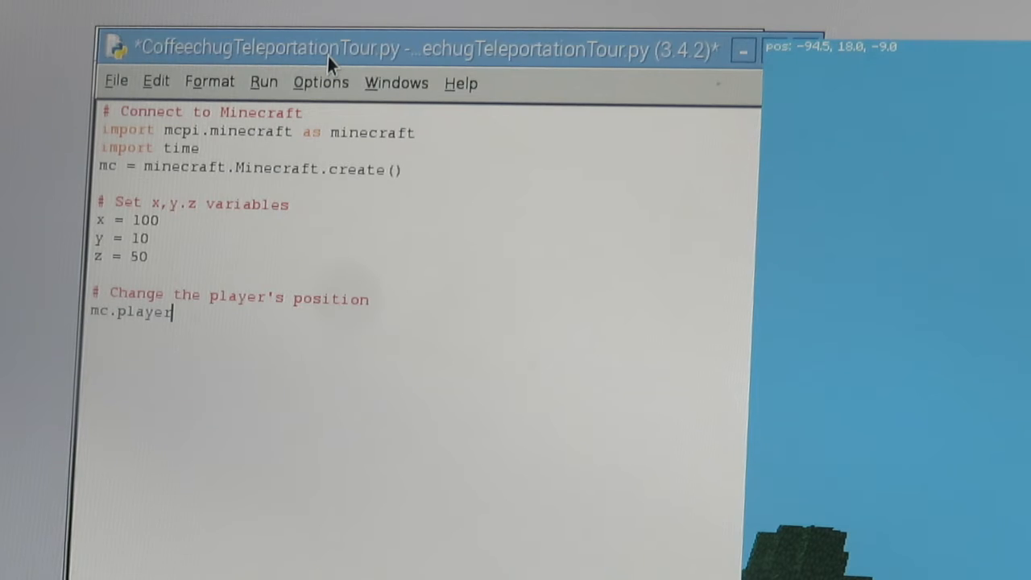
pyautogui.write('.setTile')
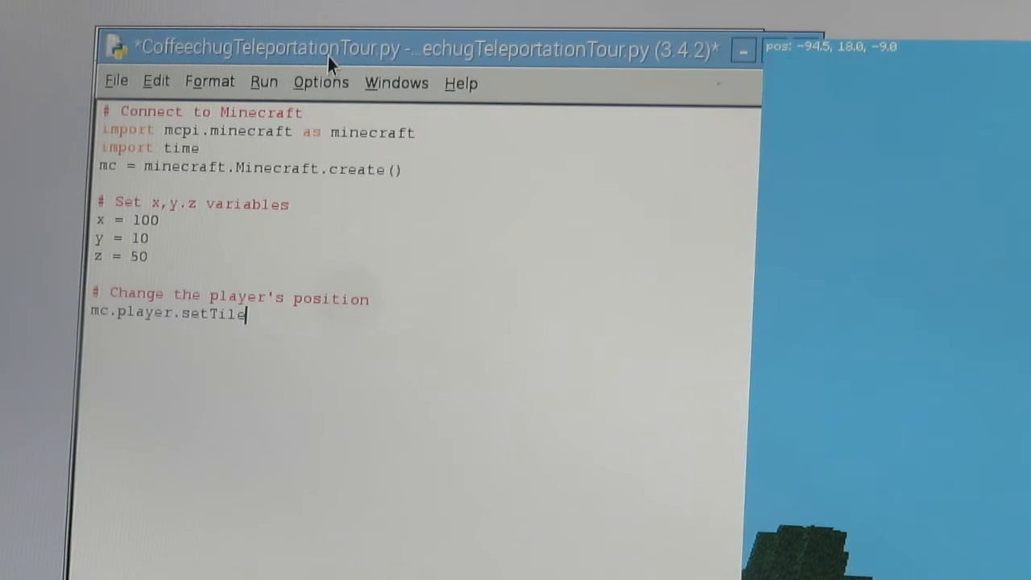
pyautogui.write('Pos(')
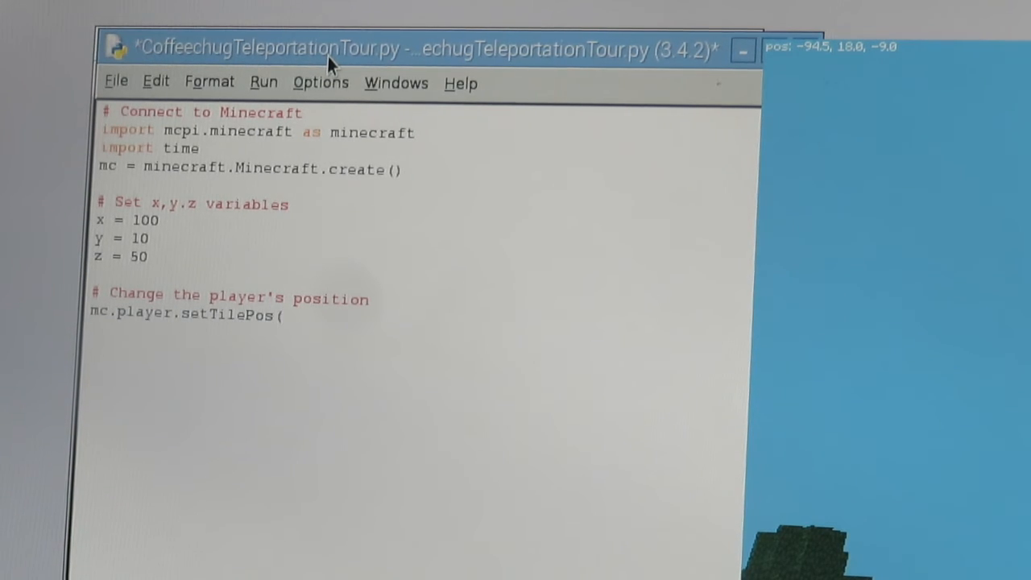
pyautogui.write('x,y,x')
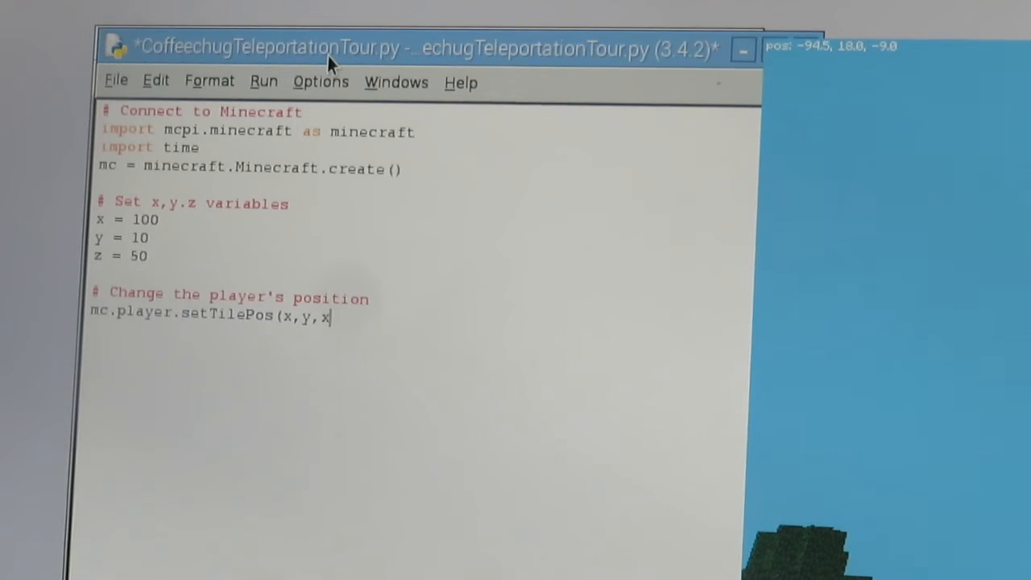
pyautogui.write('z)')
pyautogui.write('# Wait')
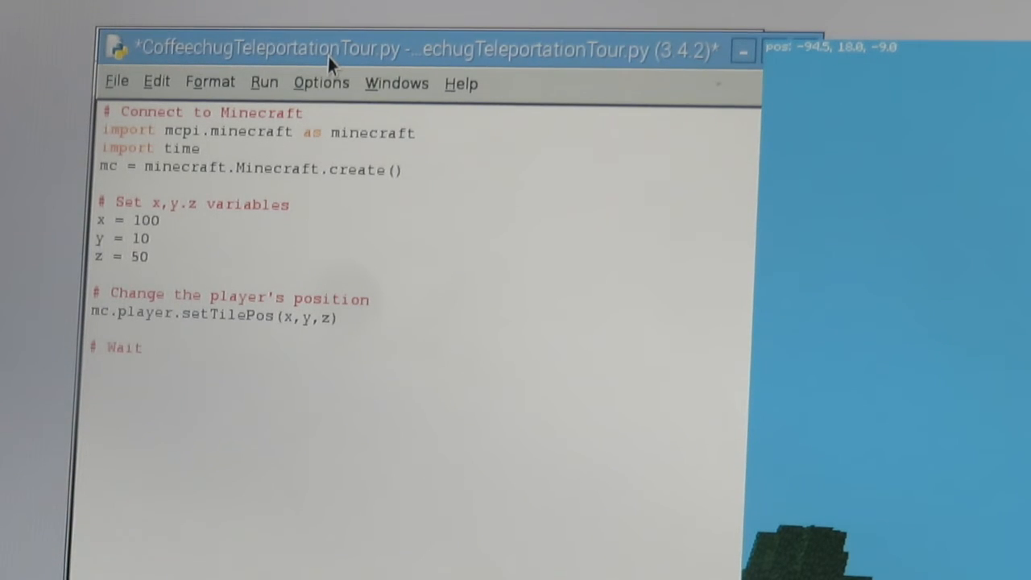
# - Finish '# Wait 10 seconds' and add time.sleep(10) beneath it
pyautogui.write('10 seor')
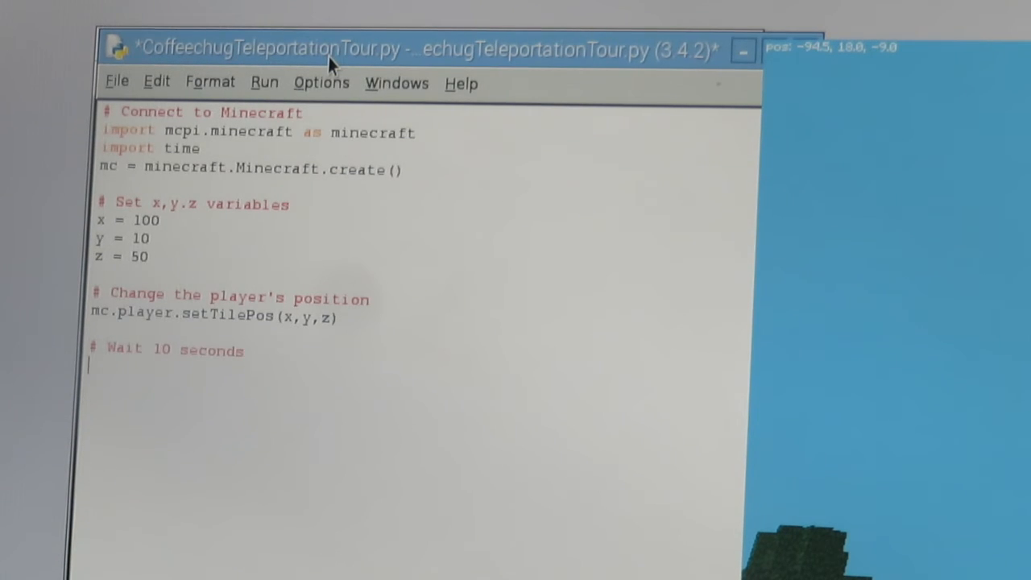
pyautogui.write('time.sl')
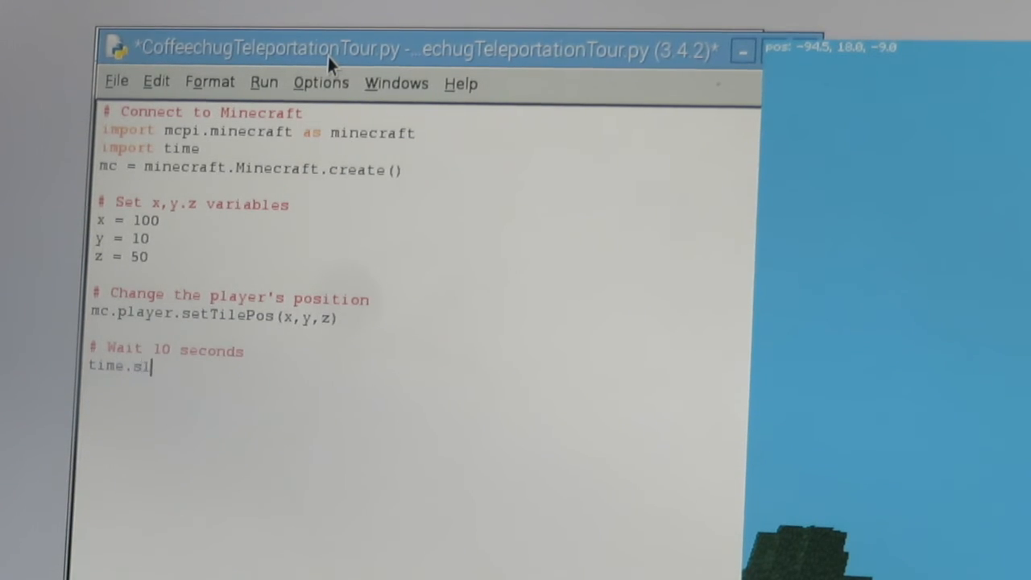
pyautogui.write('eep(1')
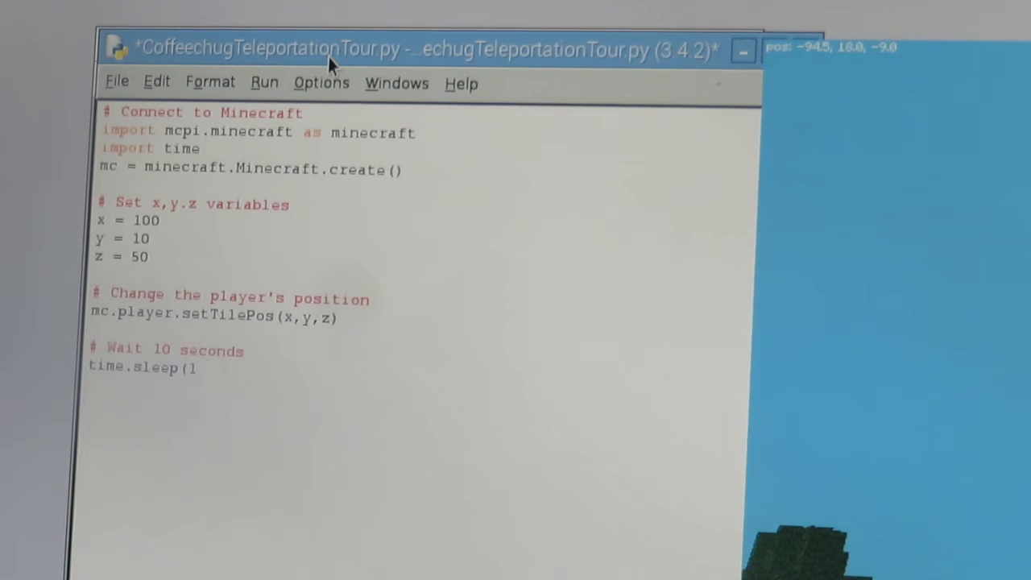
pyautogui.write('0)')
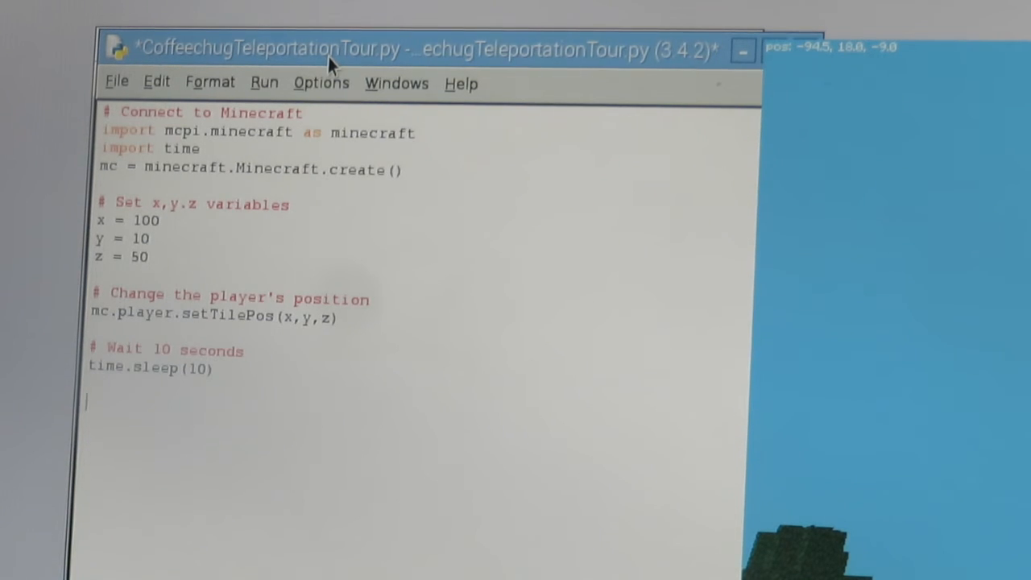
# - Add the comment '# Set x,y,z variable again' after the wait
pyautogui.write('#s')
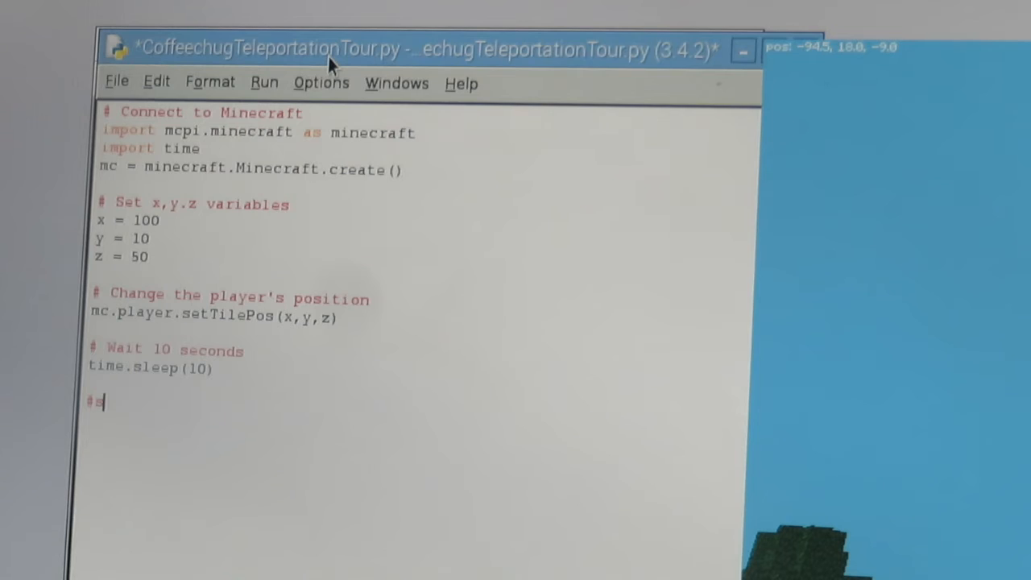
pyautogui.write('Set x,yz')
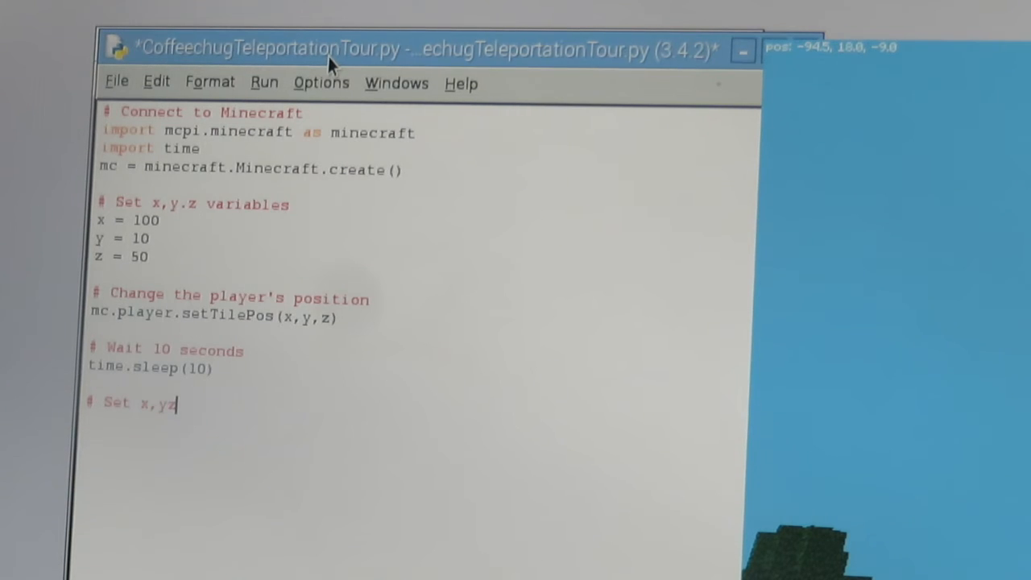
pyautogui.write('z')
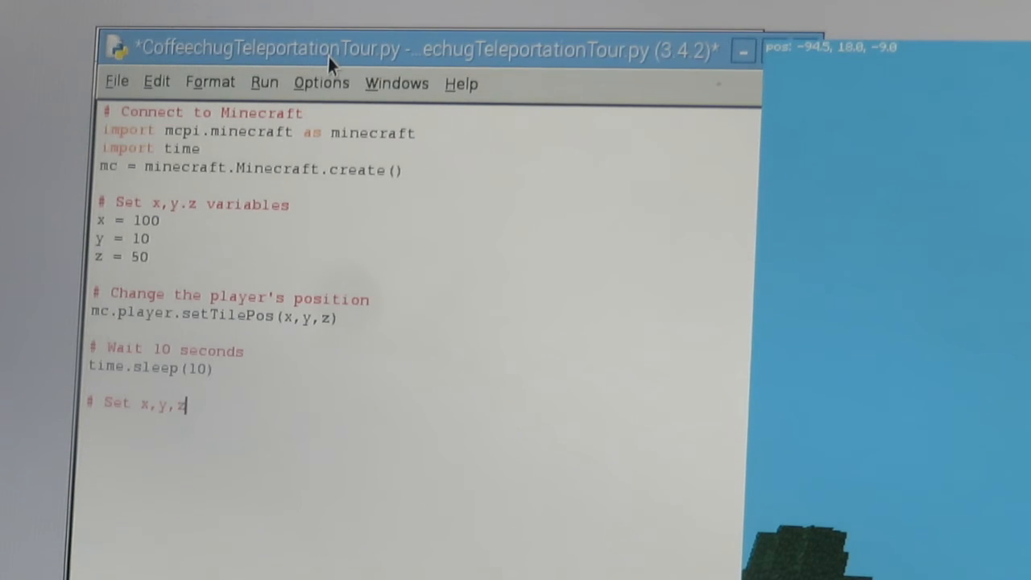
pyautogui.write('variable again')
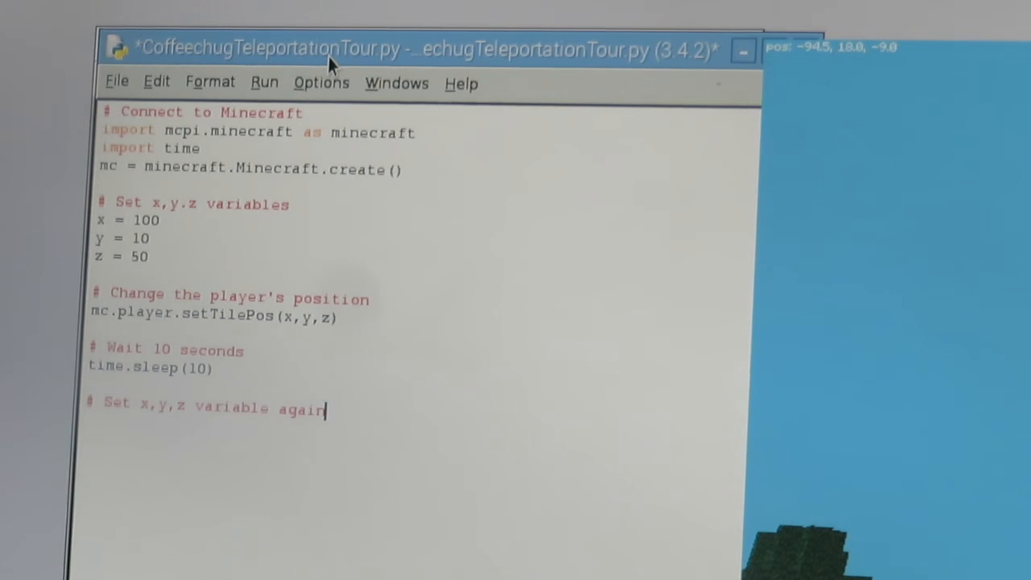
# - Reset the coordinates to x = 30, y = 2, z = 80 for the second teleport
pyautogui.write('x')
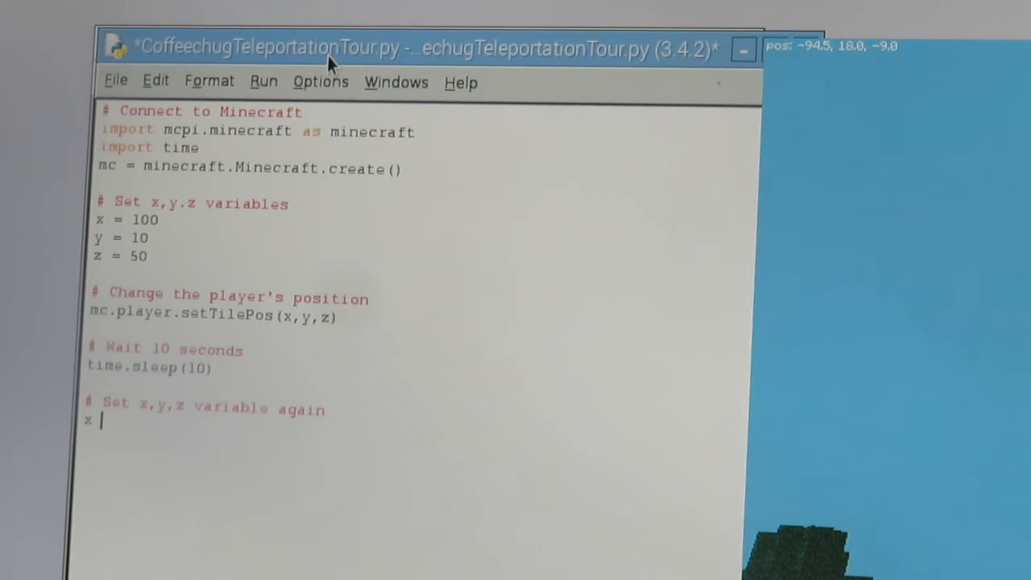
pyautogui.write('=')
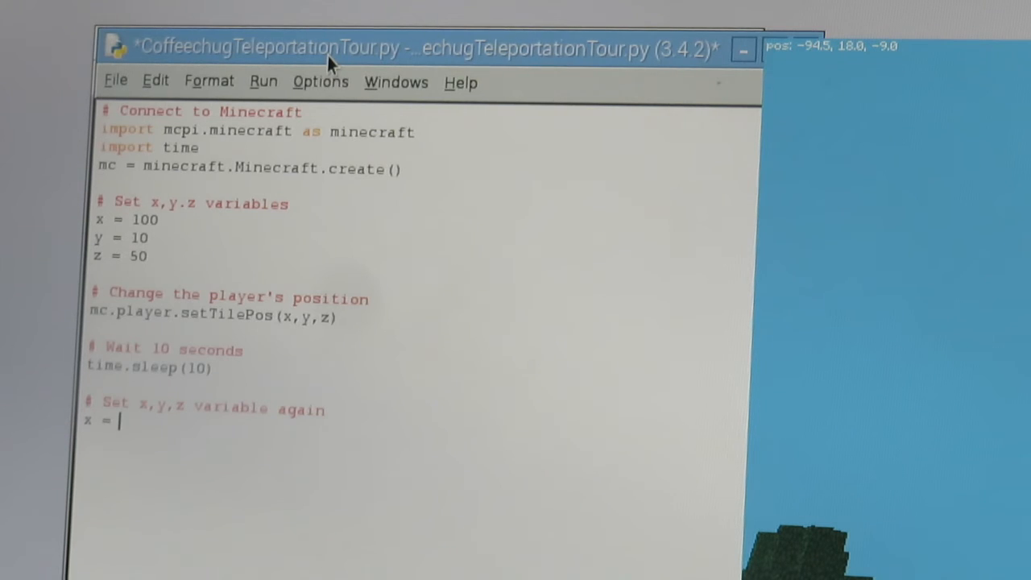
pyautogui.write('30')
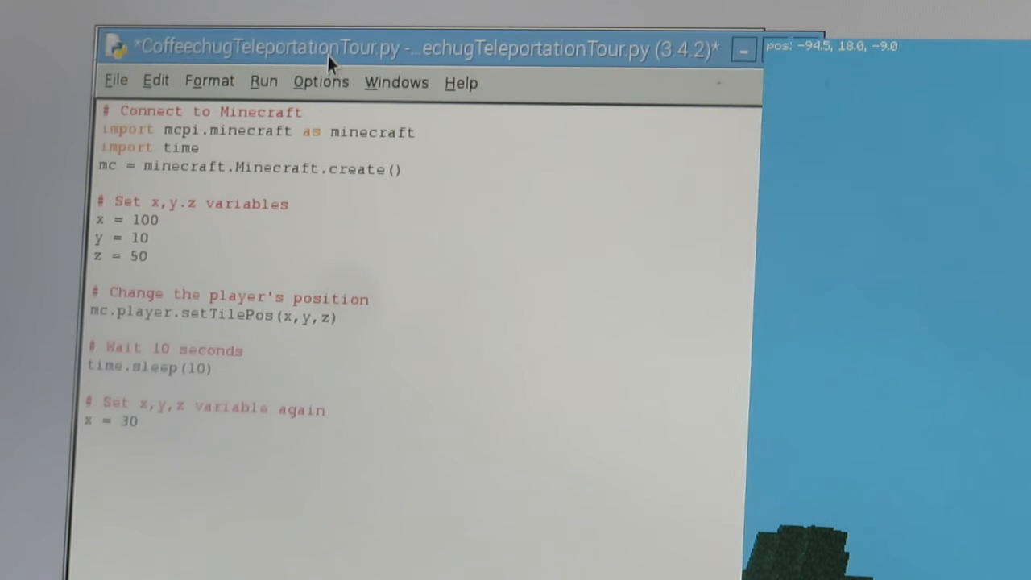
pyautogui.write('y =')
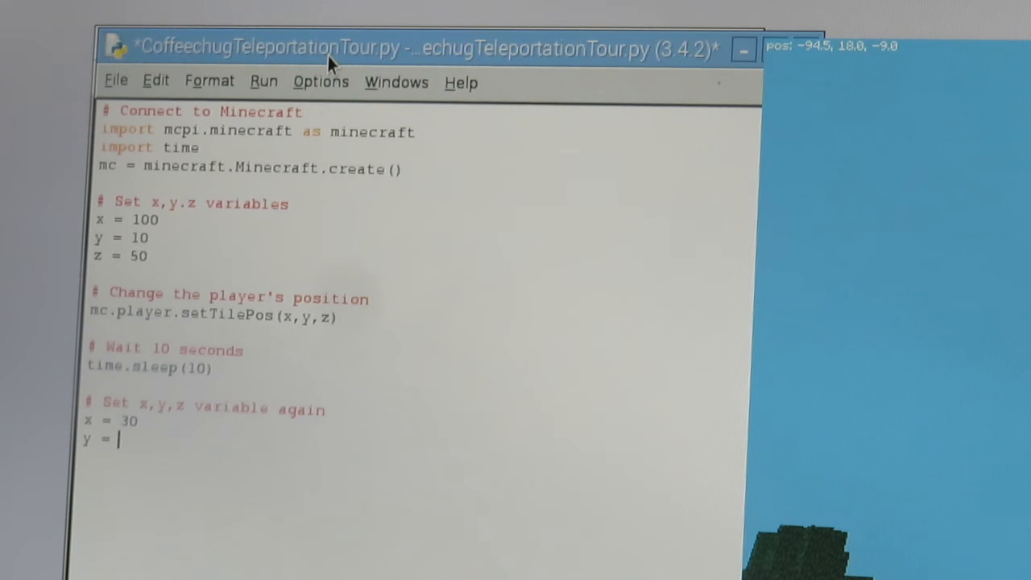
pyautogui.write('2')
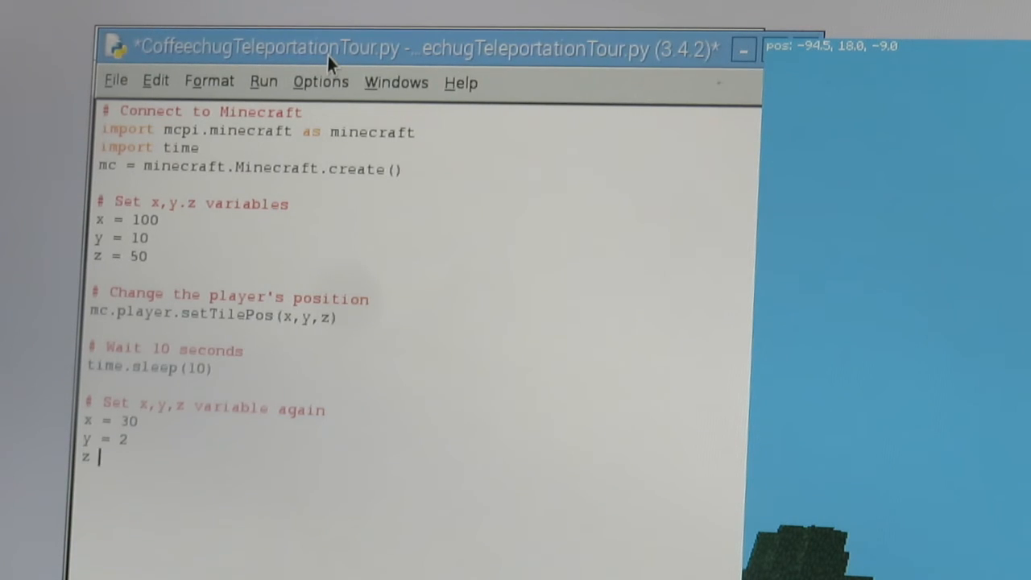
pyautogui.write('=')
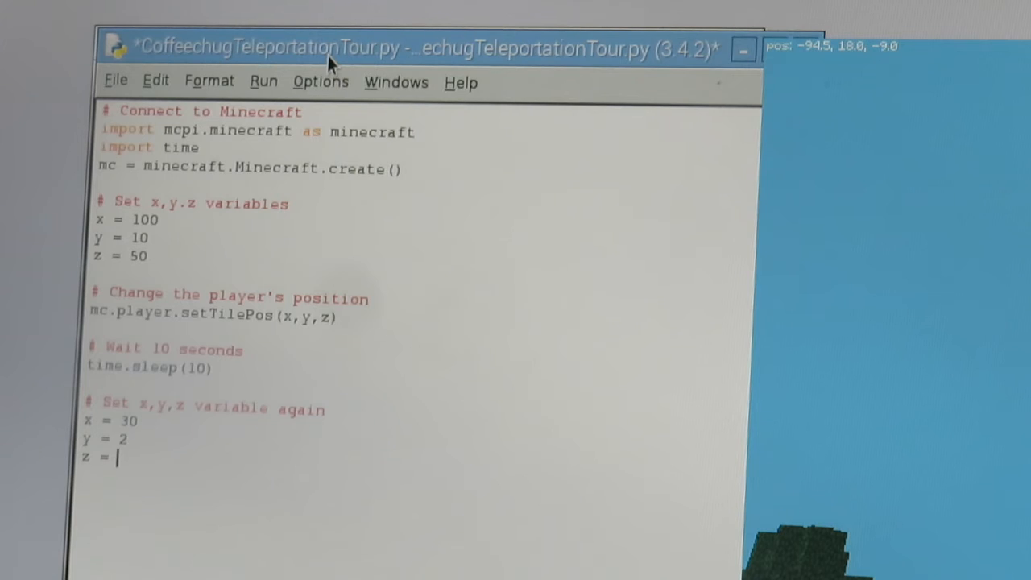
pyautogui.write('80')
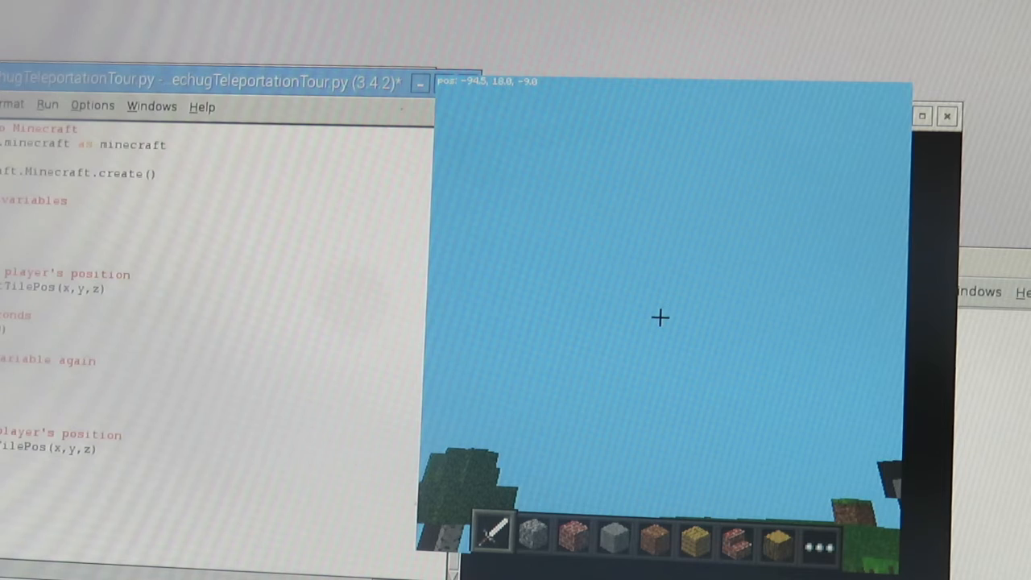
# - Run the module, saving first, so the Minecraft player teleports to about (30, -9, 80)
pyautogui.click(46, 106)
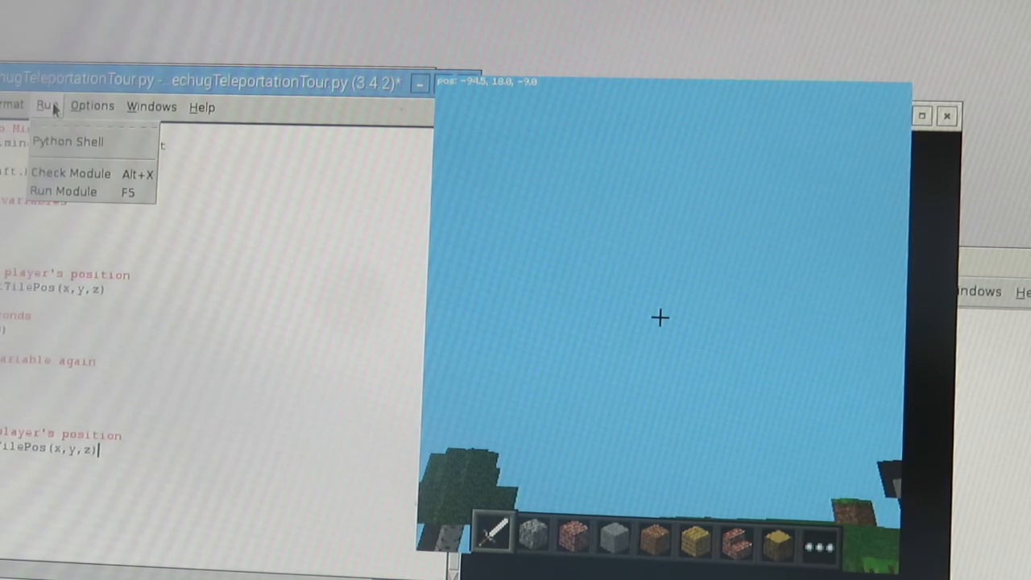
pyautogui.click(61, 190)
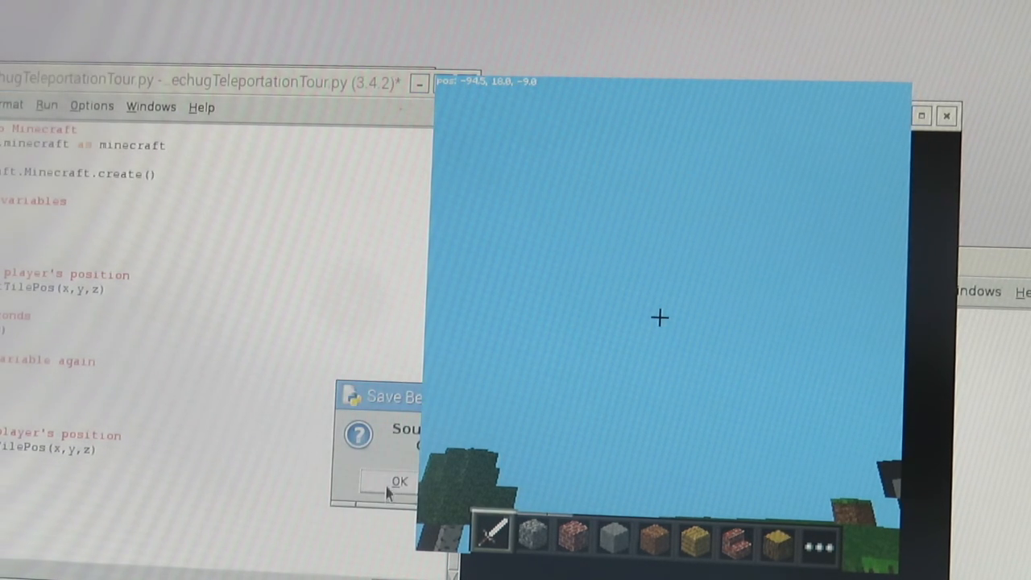
pyautogui.click(400, 482)
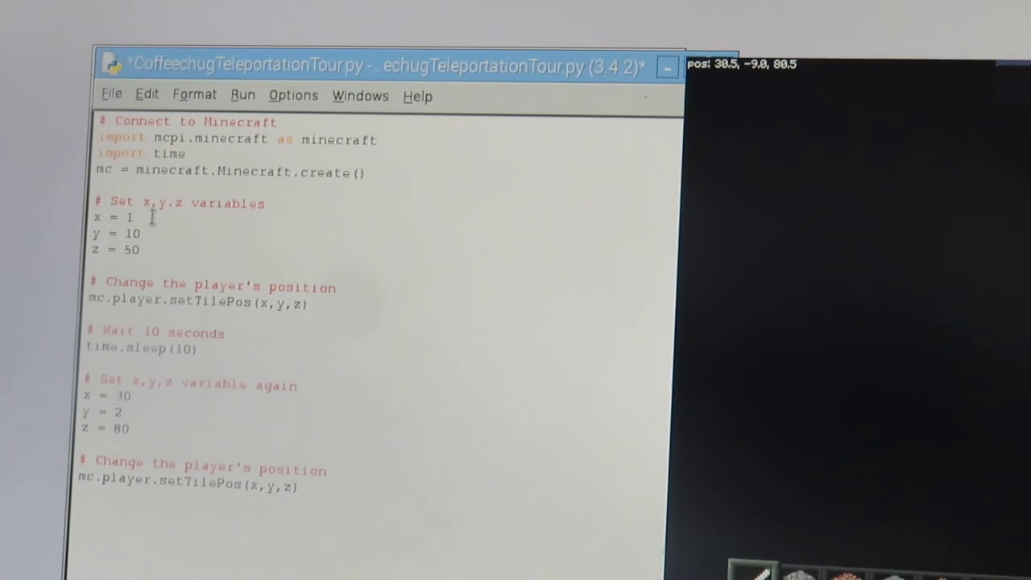
# - Change the first x to 20 and the second x to 80, rerun, then dismiss the Python Shell
pyautogui.write('0')
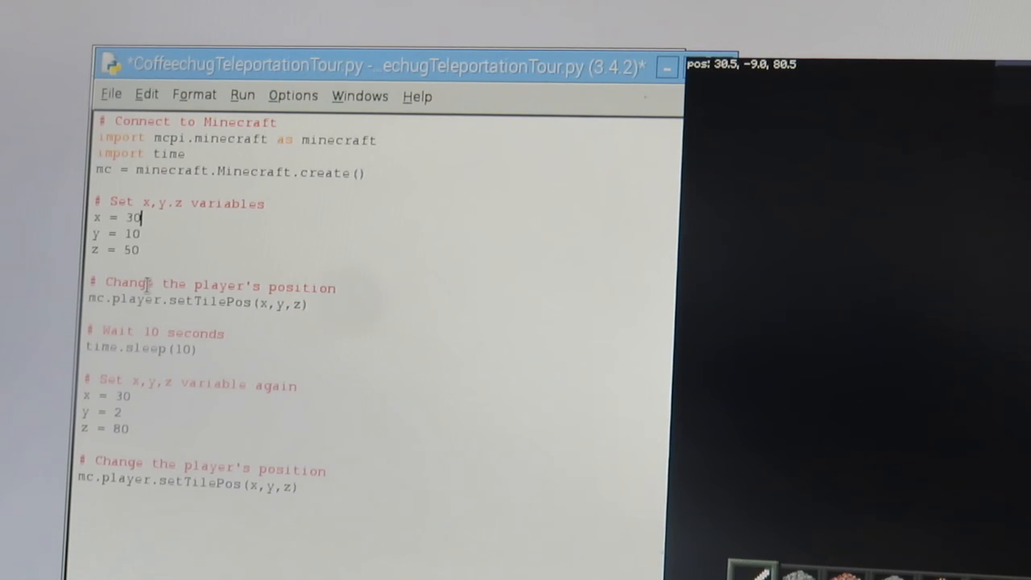
pyautogui.write('20')
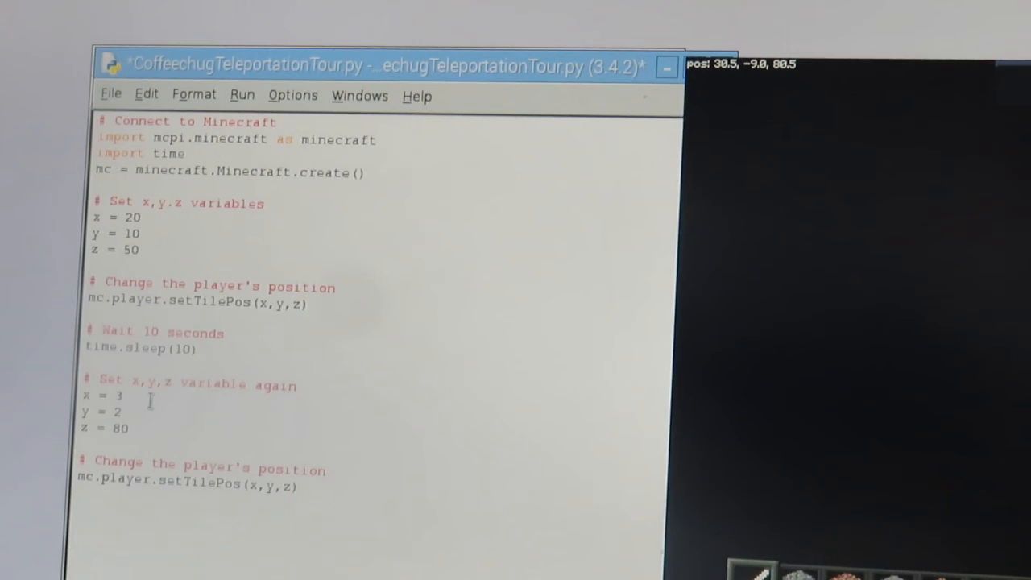
pyautogui.write('80')
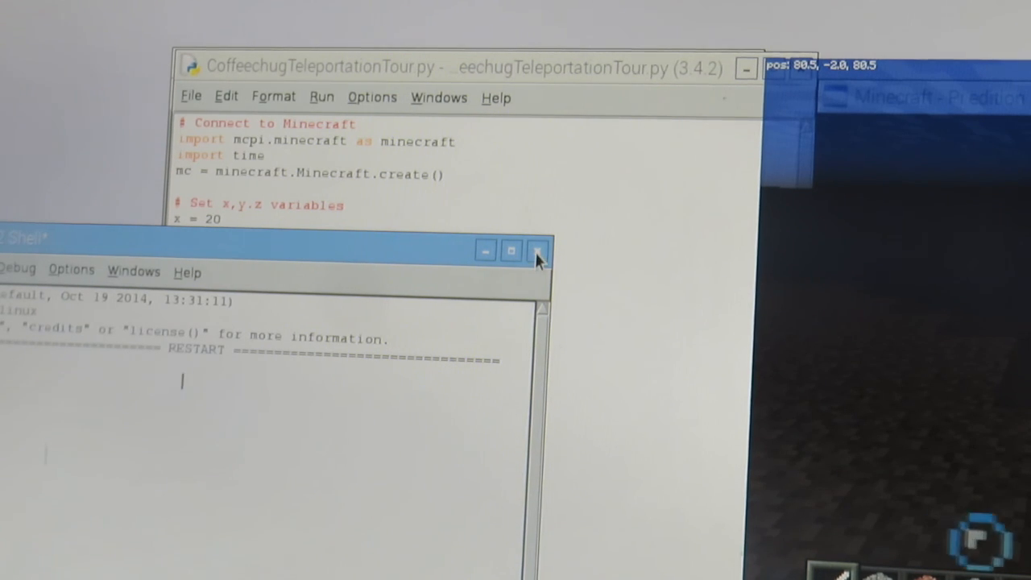
pyautogui.click(538, 251)
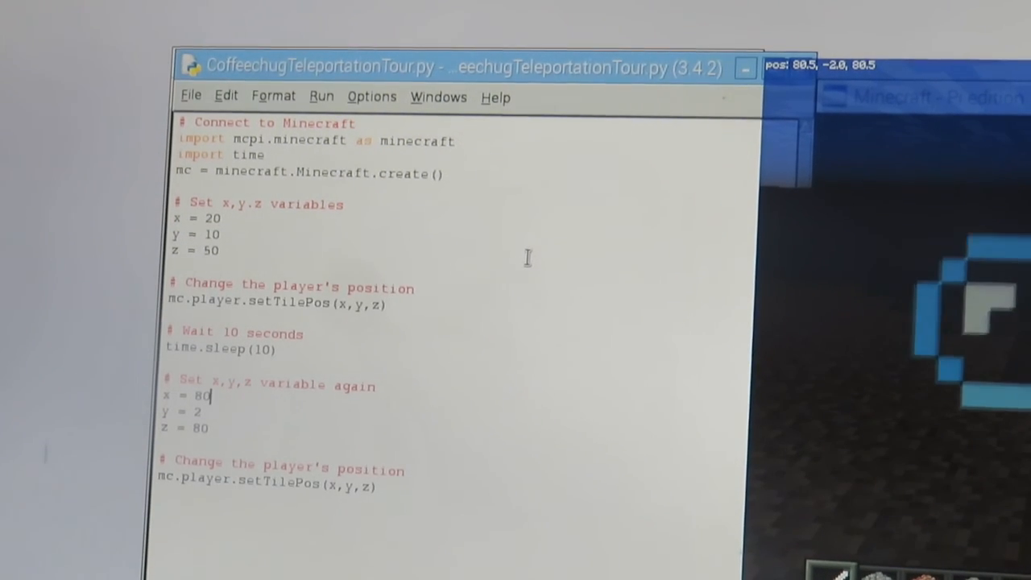